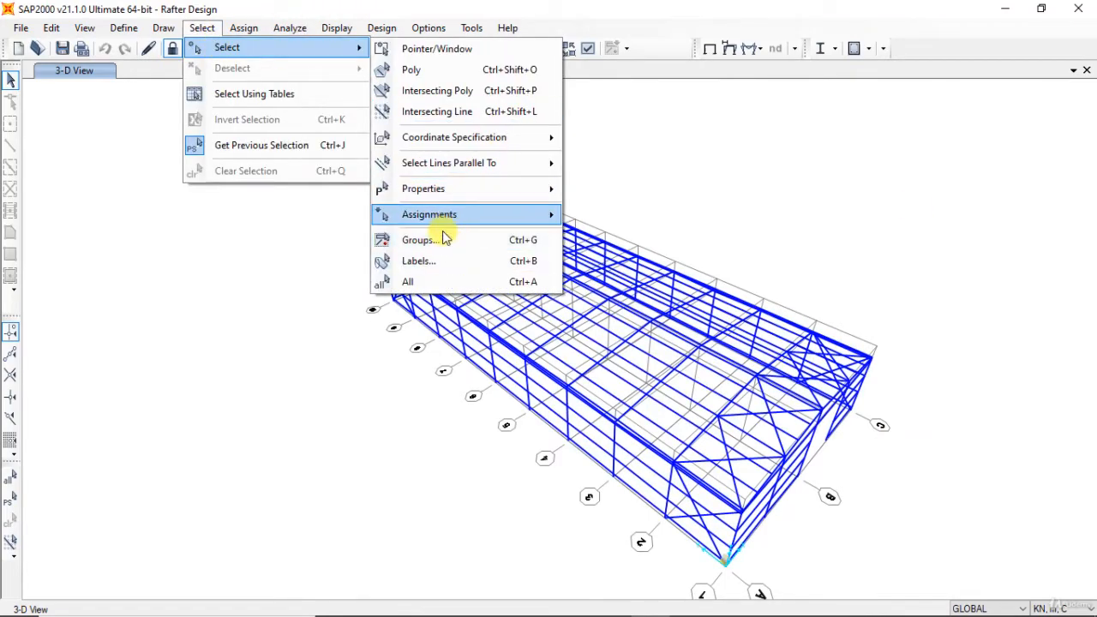
Select the Columns group so only the frame's column members remain displayed
click(418, 239)
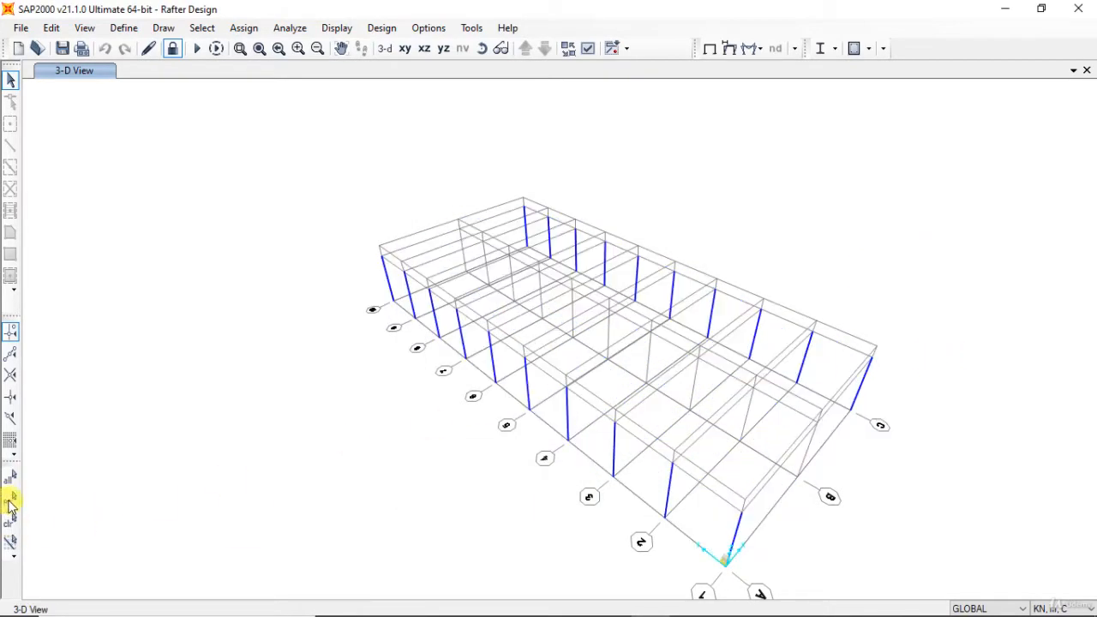
Review the steel design groups, which list Rafters, and return to Steel Frame Design
click(382, 28)
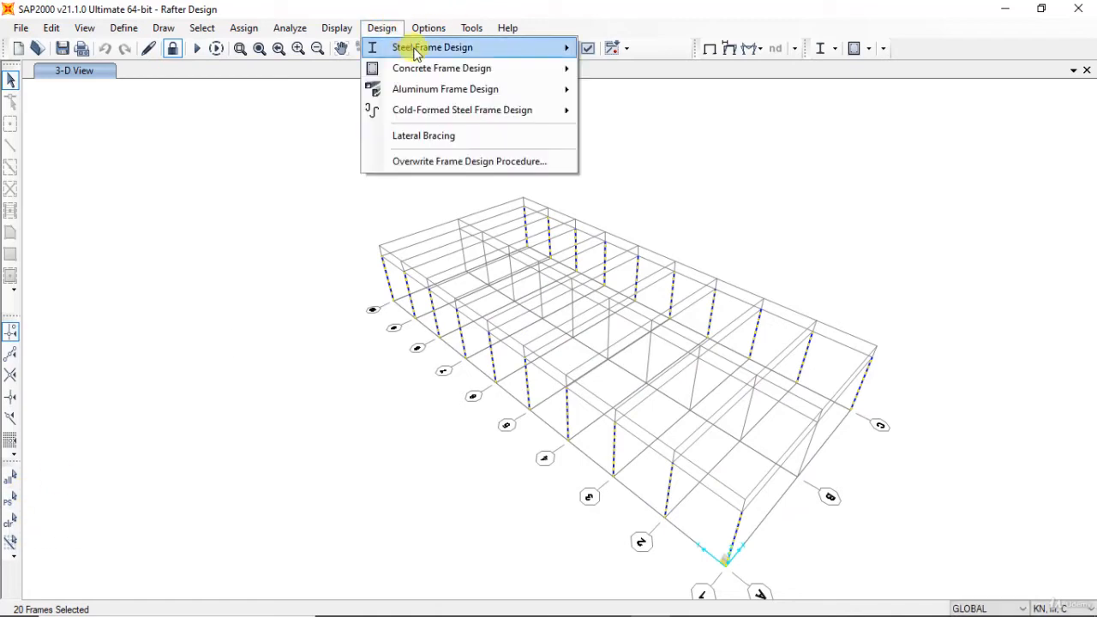
click(432, 47)
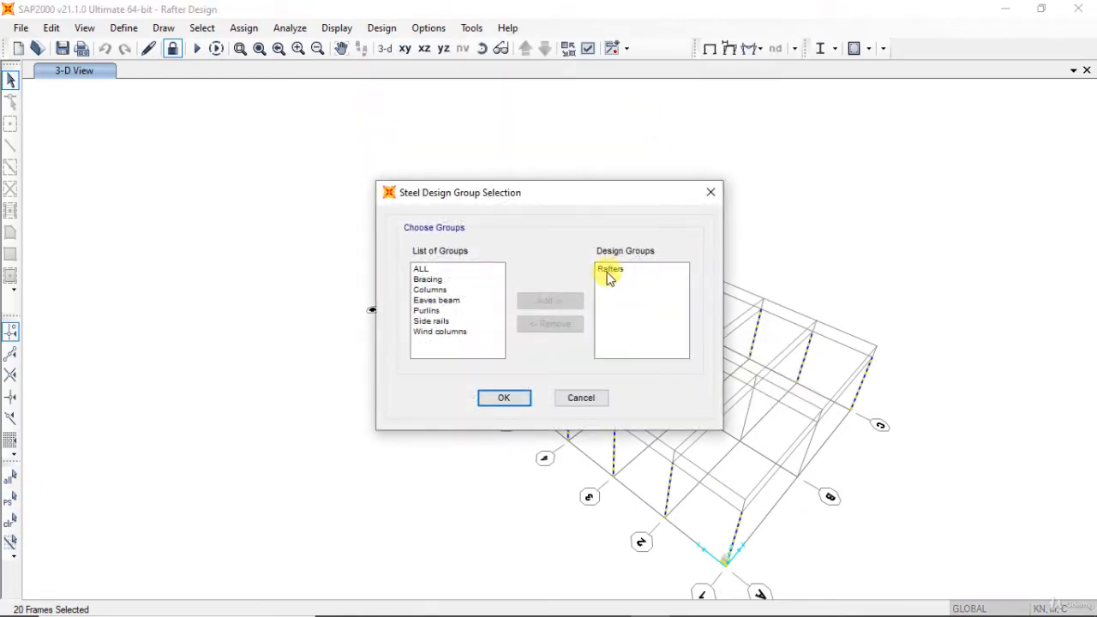
click(504, 397)
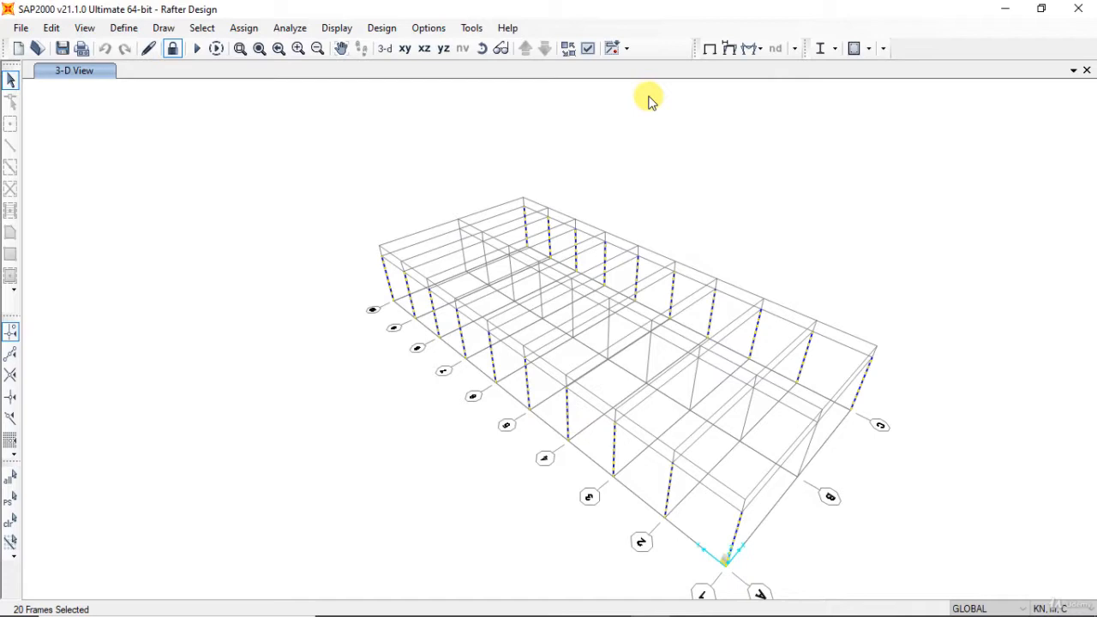
click(382, 27)
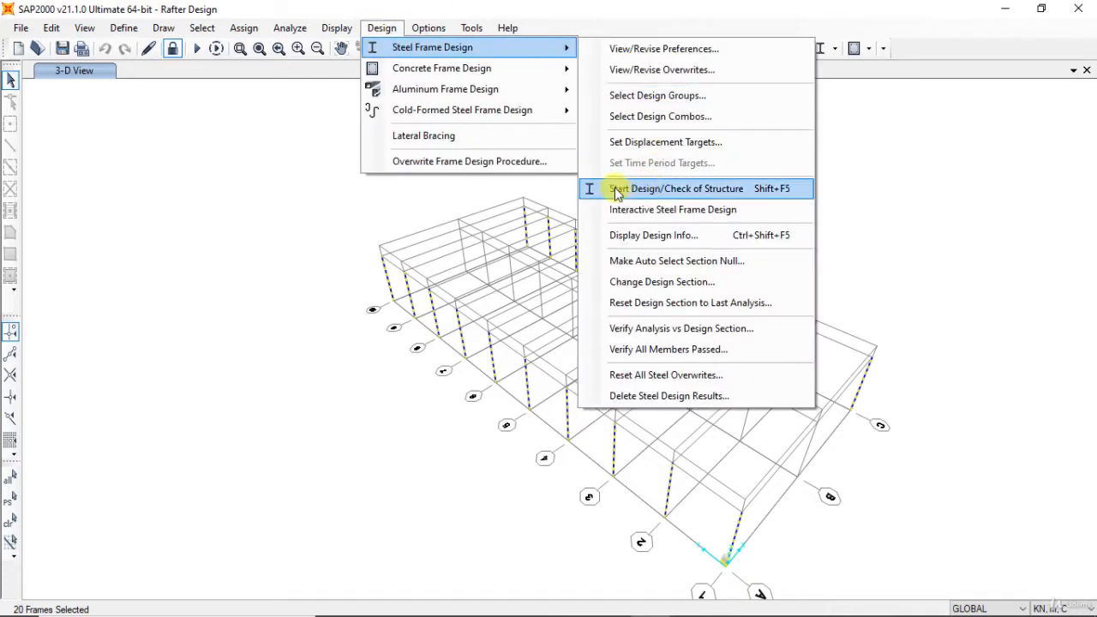
Run the Eurocode 3-2005 steel design check, yielding mostly IPE400 sections
click(677, 187)
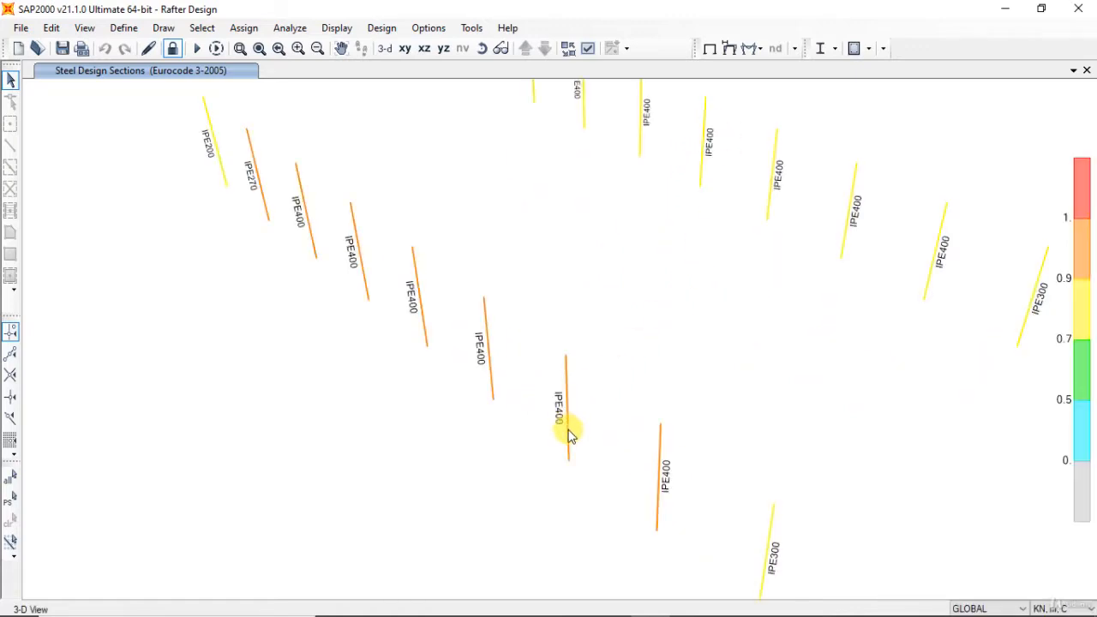
mouse_move(482, 364)
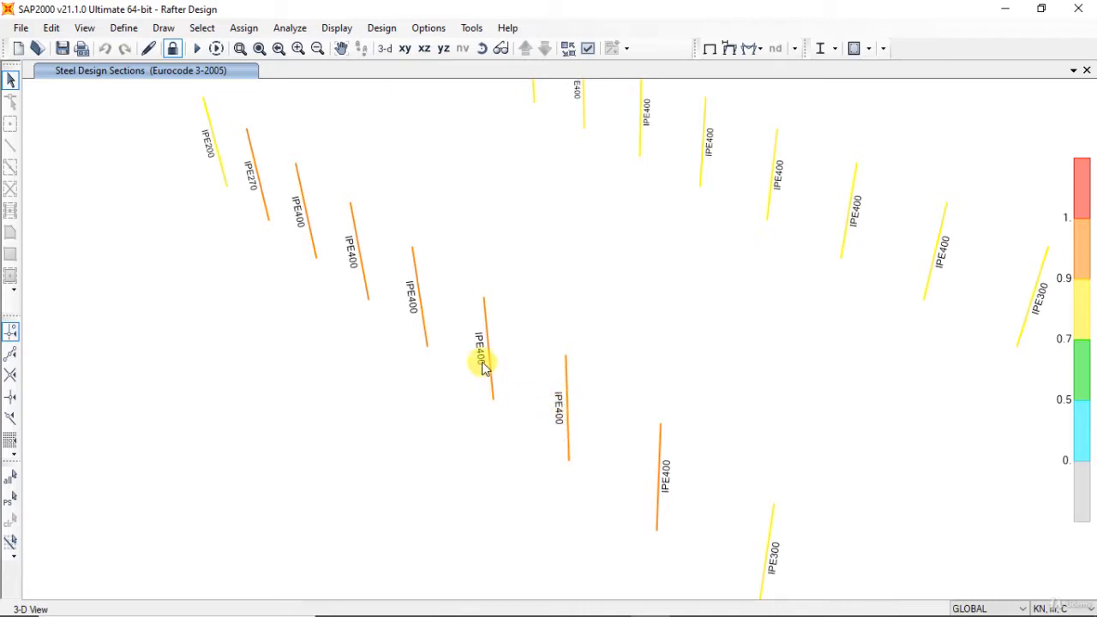
mouse_move(261, 184)
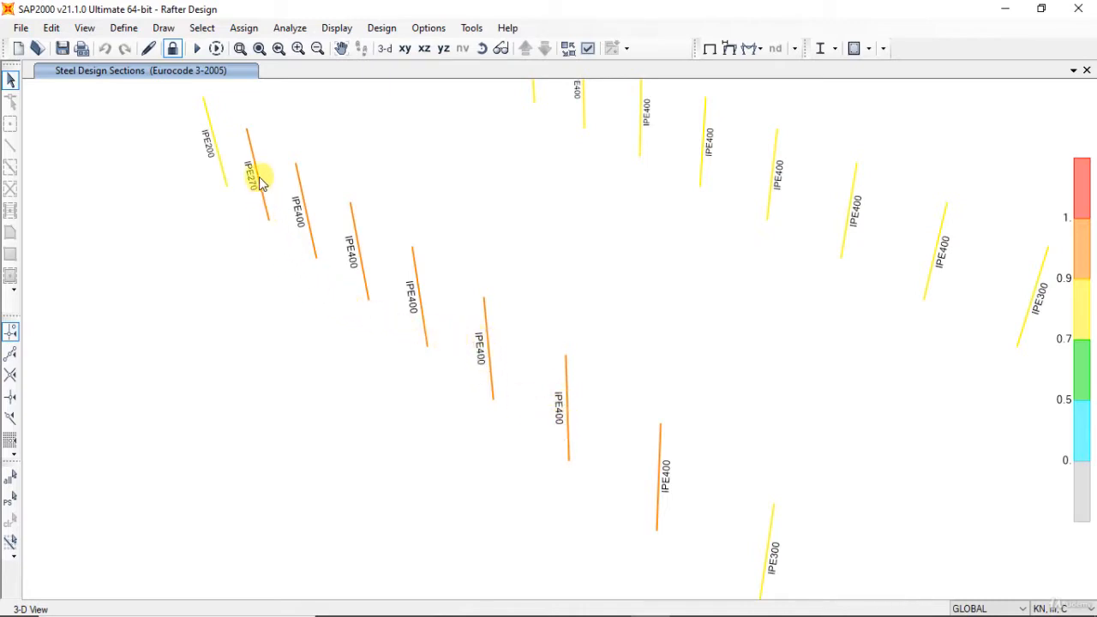
mouse_move(212, 163)
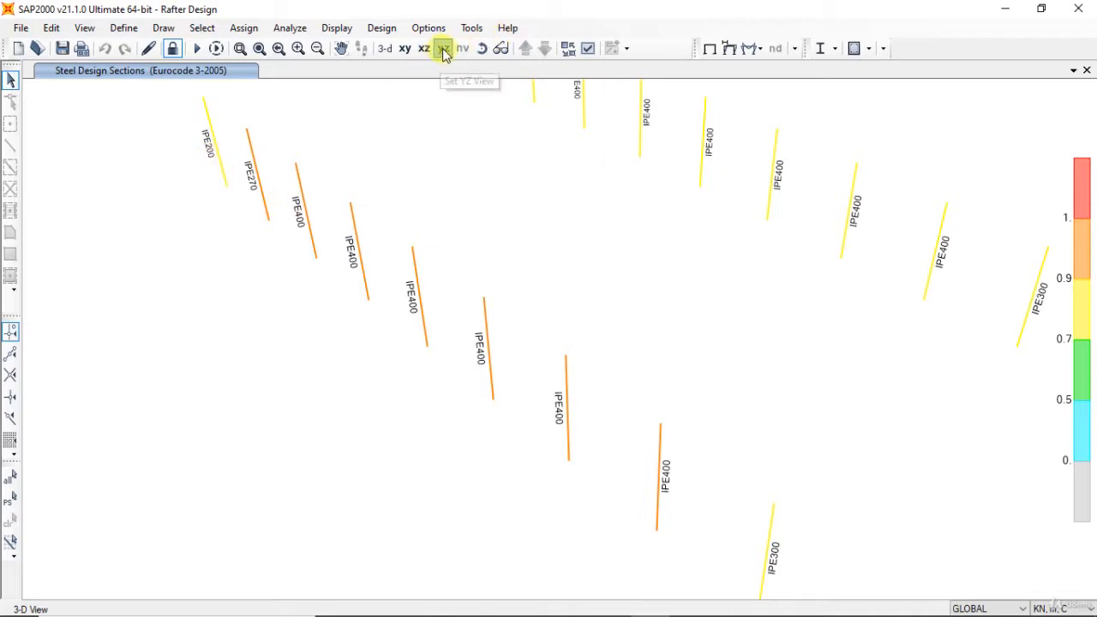
Switch to the YZ elevation of the X=20 column line, showing IPE180–IPE400 sections
click(443, 48)
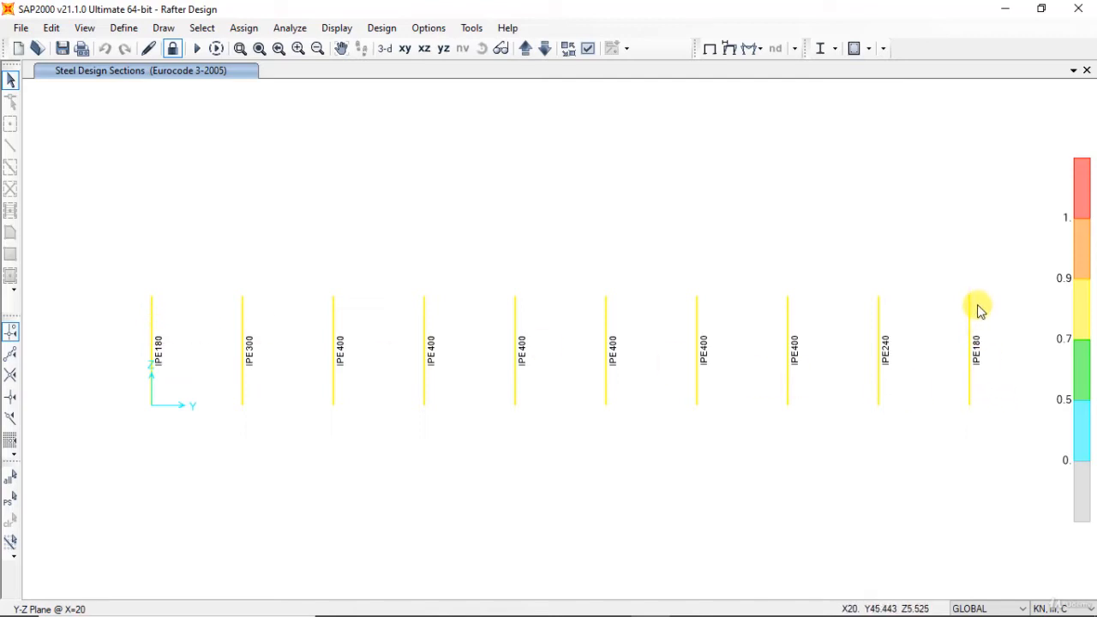
mouse_move(804, 285)
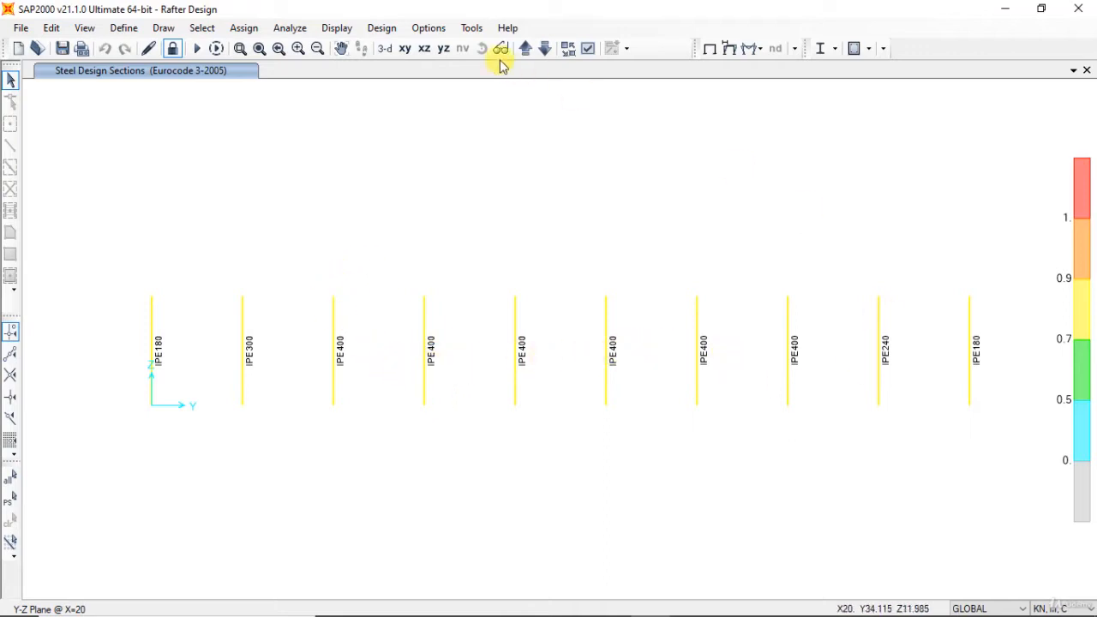
Label the X=20 columns with P-M ratio colours and values, about 0.74 to 0.81
click(382, 27)
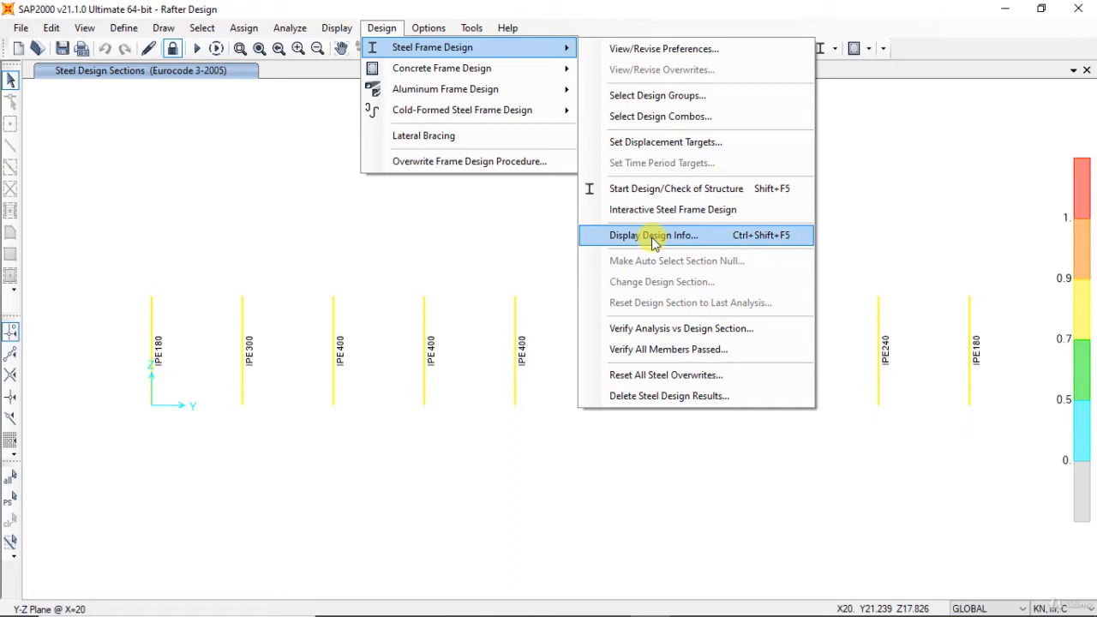
click(654, 235)
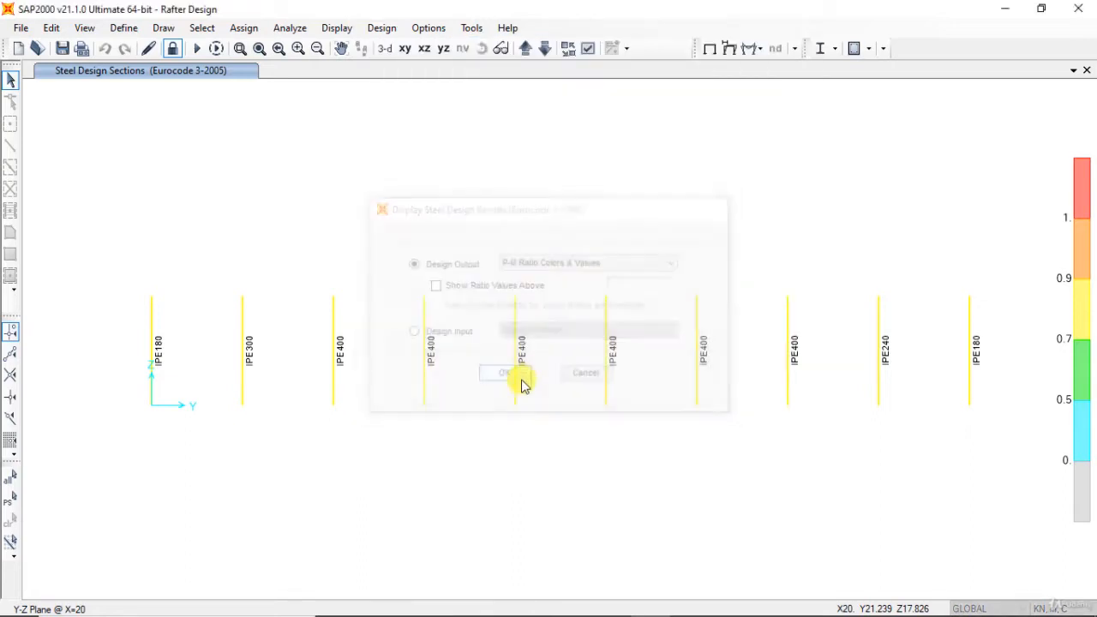
click(503, 372)
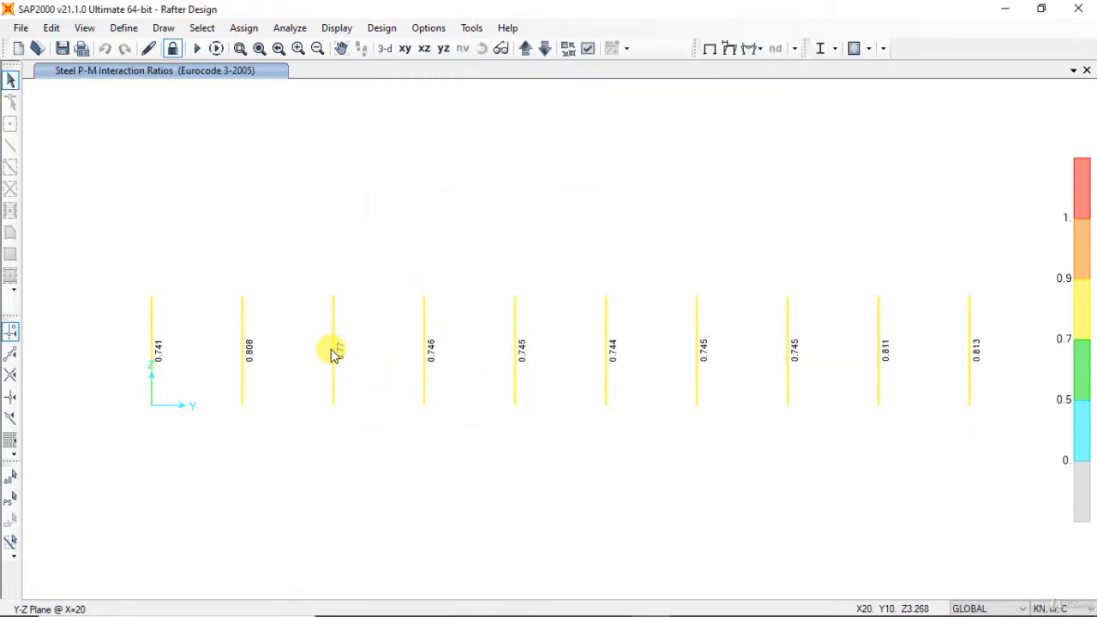
mouse_move(312, 404)
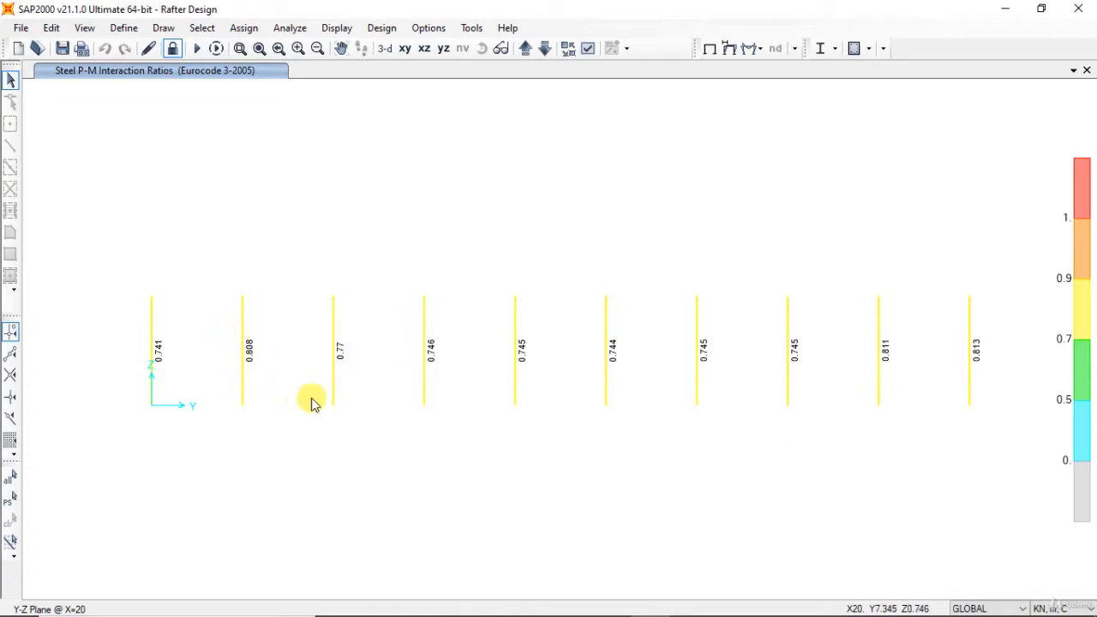
mouse_move(451, 386)
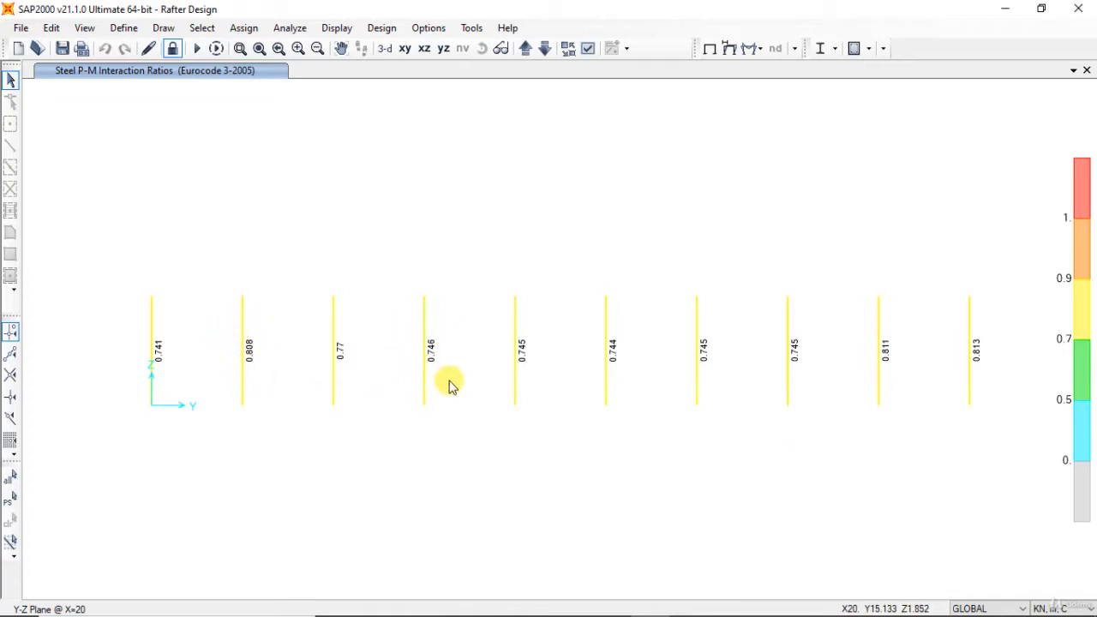
mouse_move(628, 379)
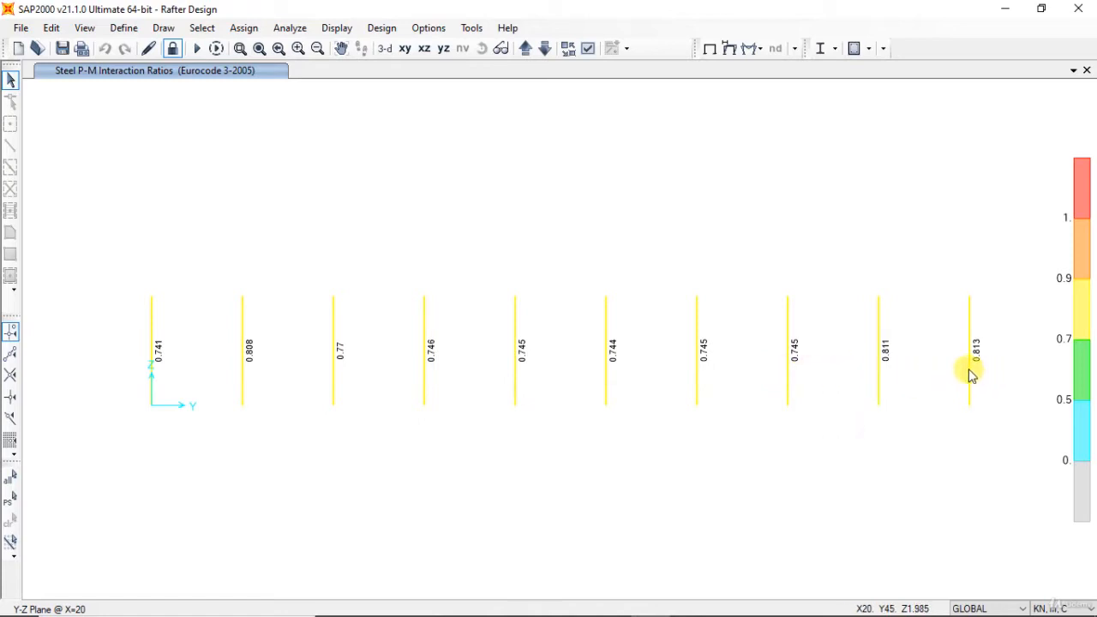
mouse_move(971, 329)
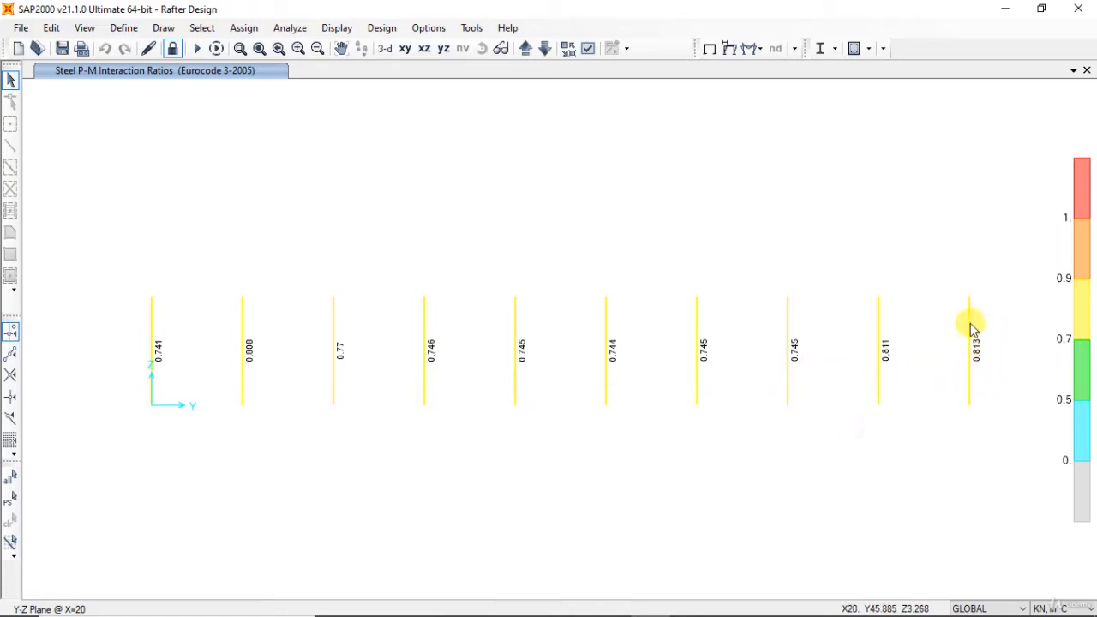
Show column 5's DSTL14 check summary: ratio 0.92 against the 0.95 limit
click(528, 48)
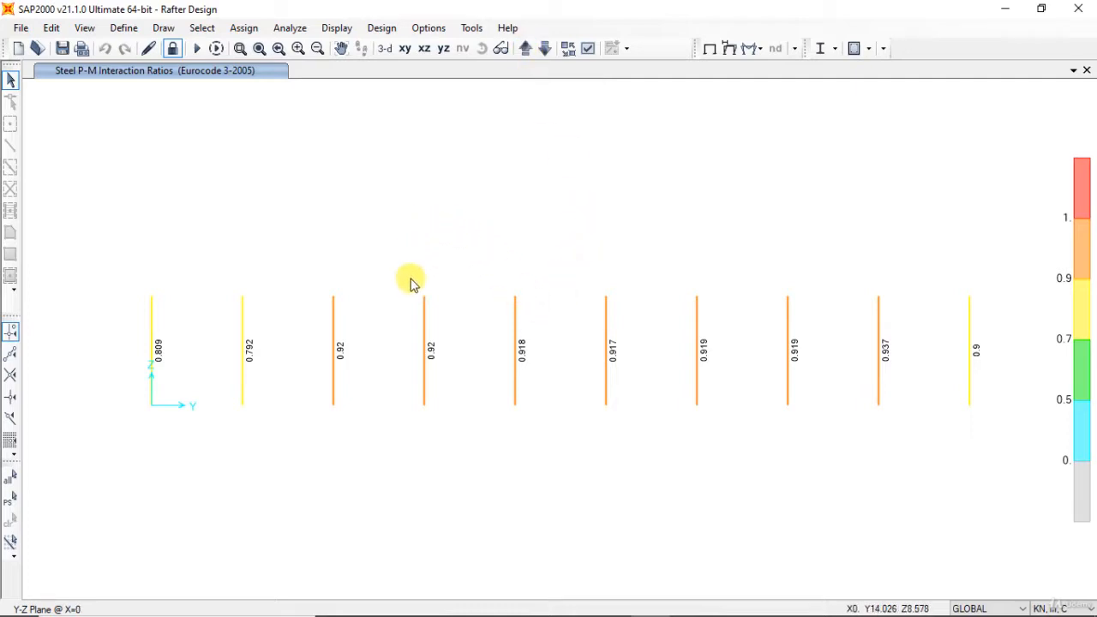
mouse_move(532, 343)
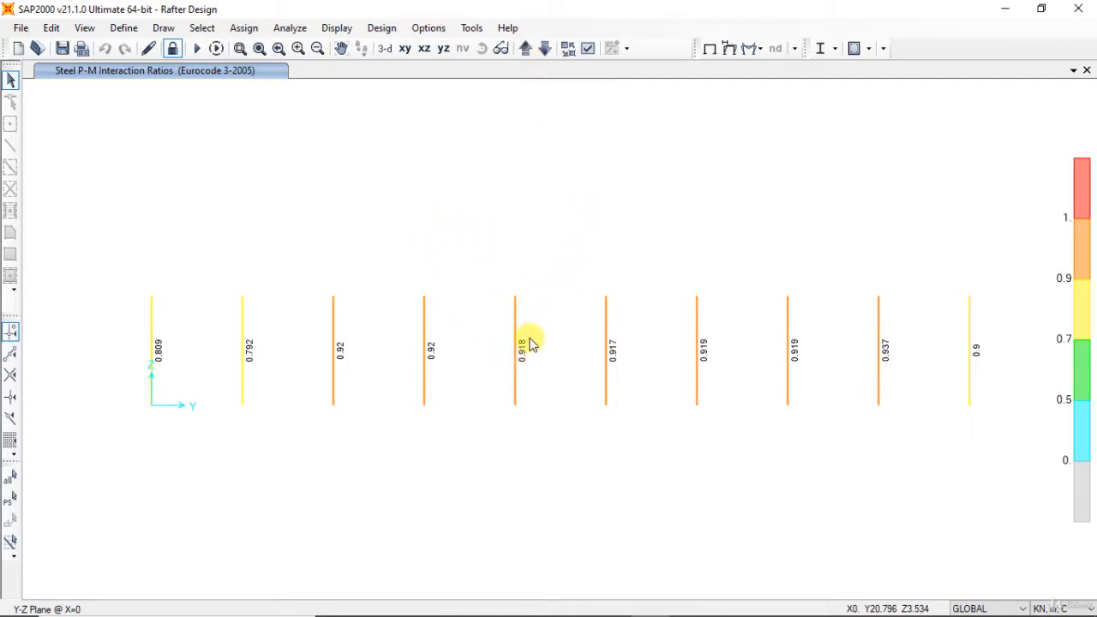
mouse_move(444, 342)
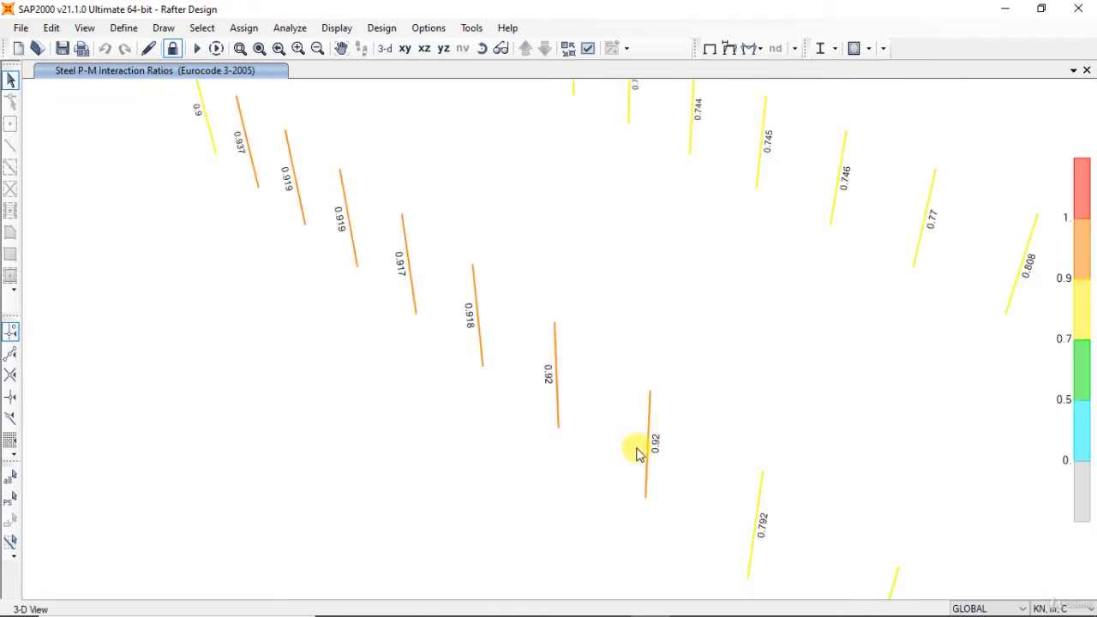
click(646, 446)
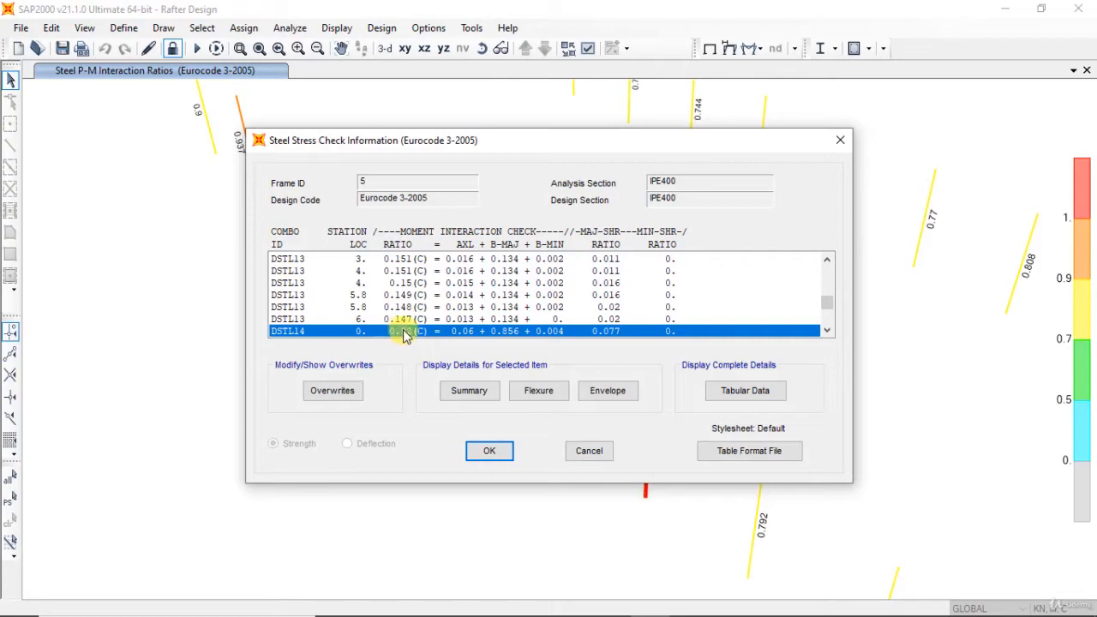
click(469, 391)
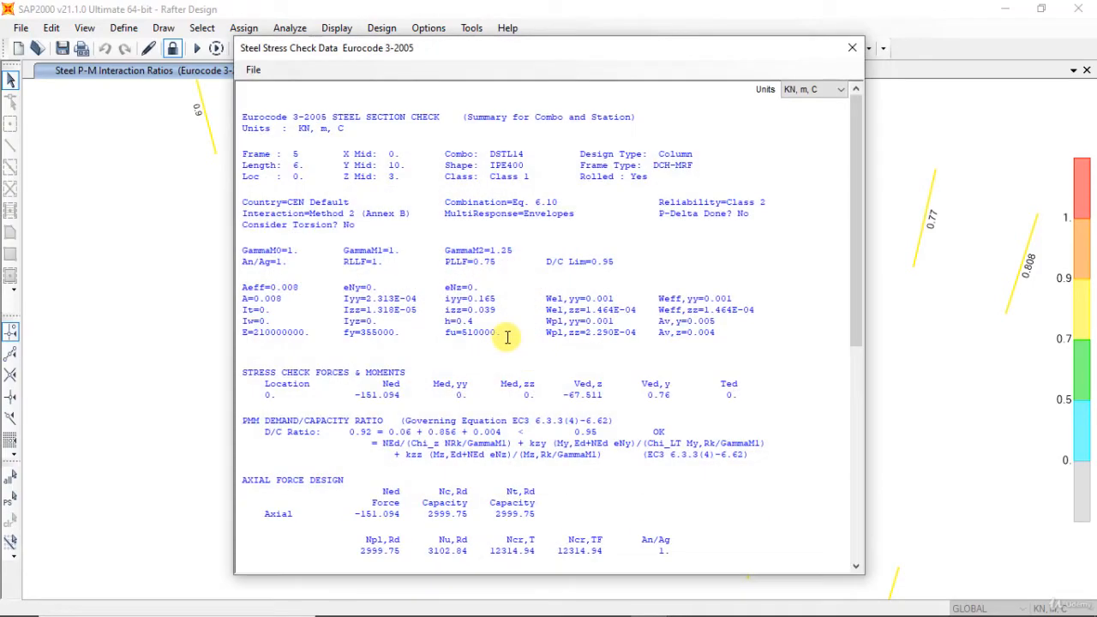
Inspect column 5's DSTL14 flexure details, minor-axis L factor 0.3, then close both reports
scroll(down, 3)
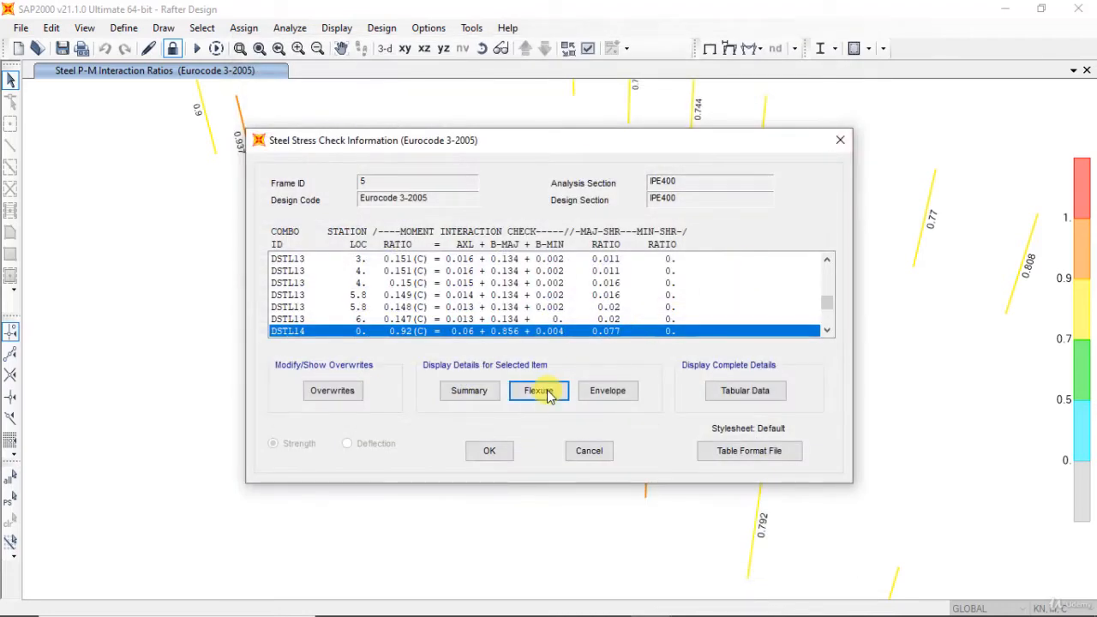
click(539, 390)
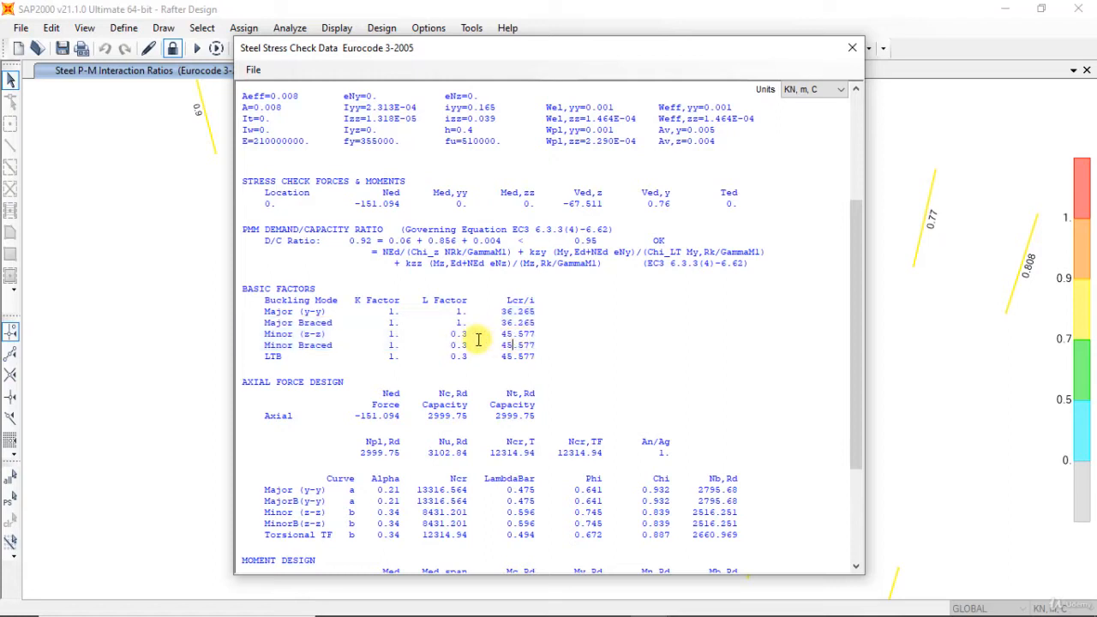
mouse_move(415, 330)
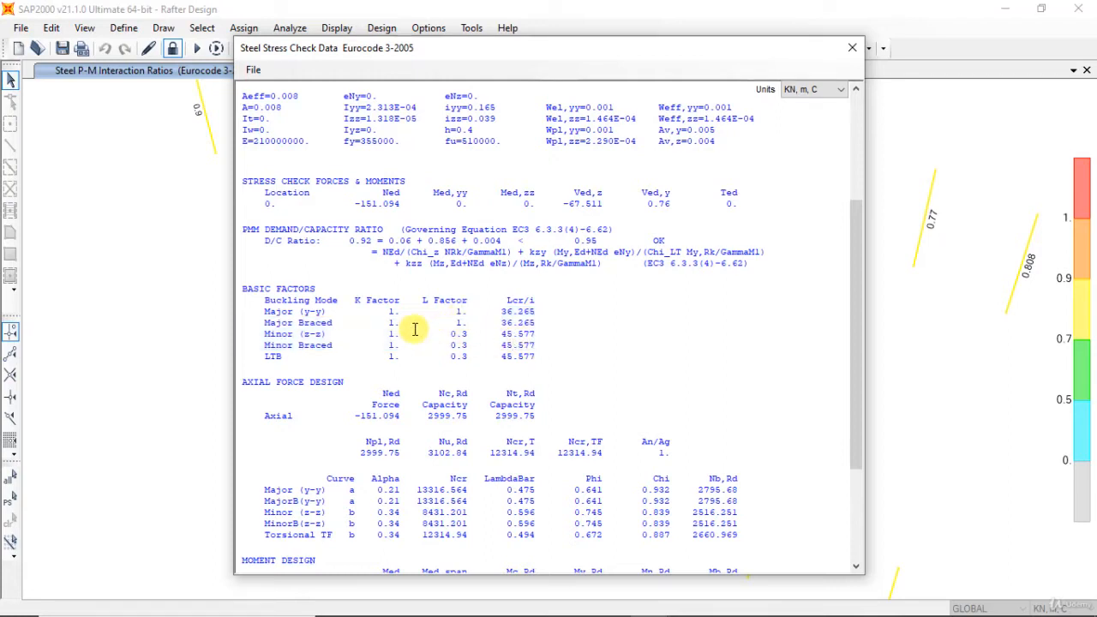
mouse_move(359, 345)
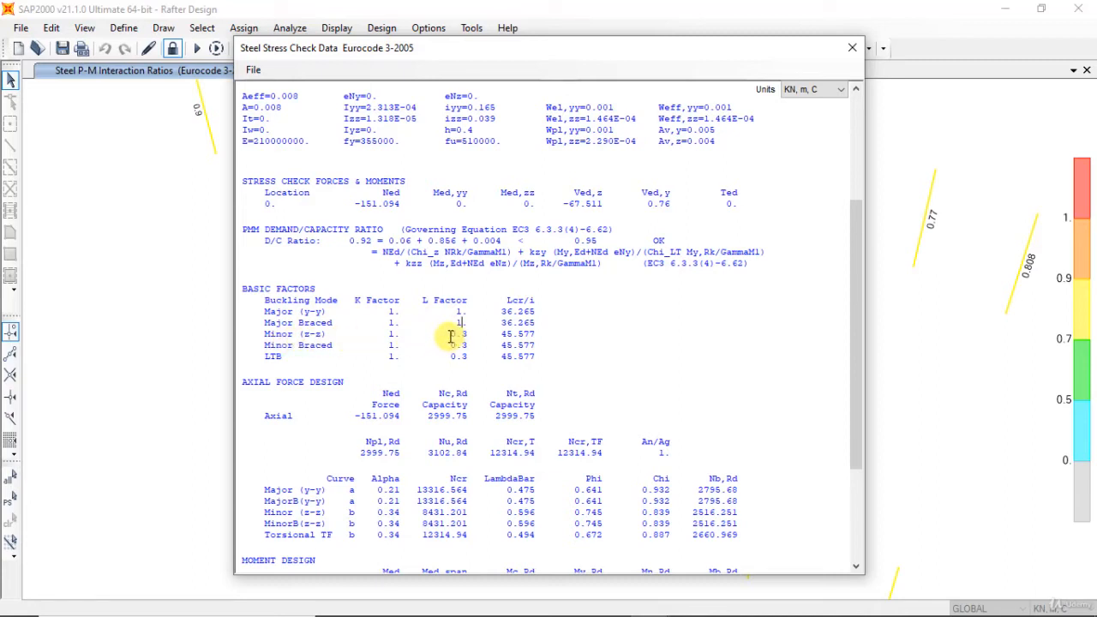
mouse_move(463, 352)
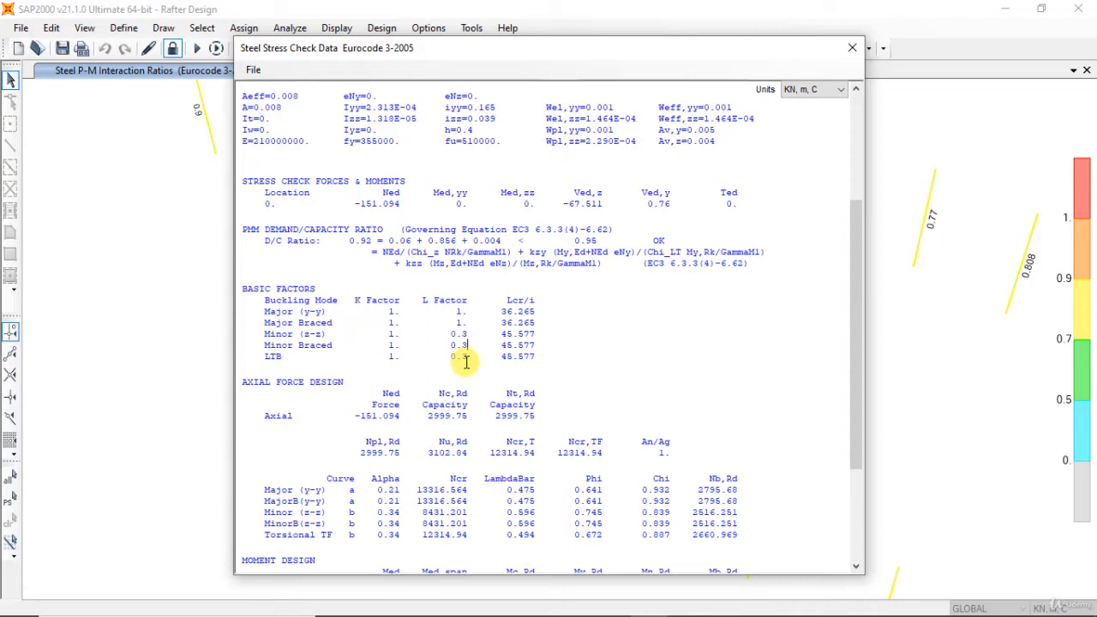
mouse_move(469, 360)
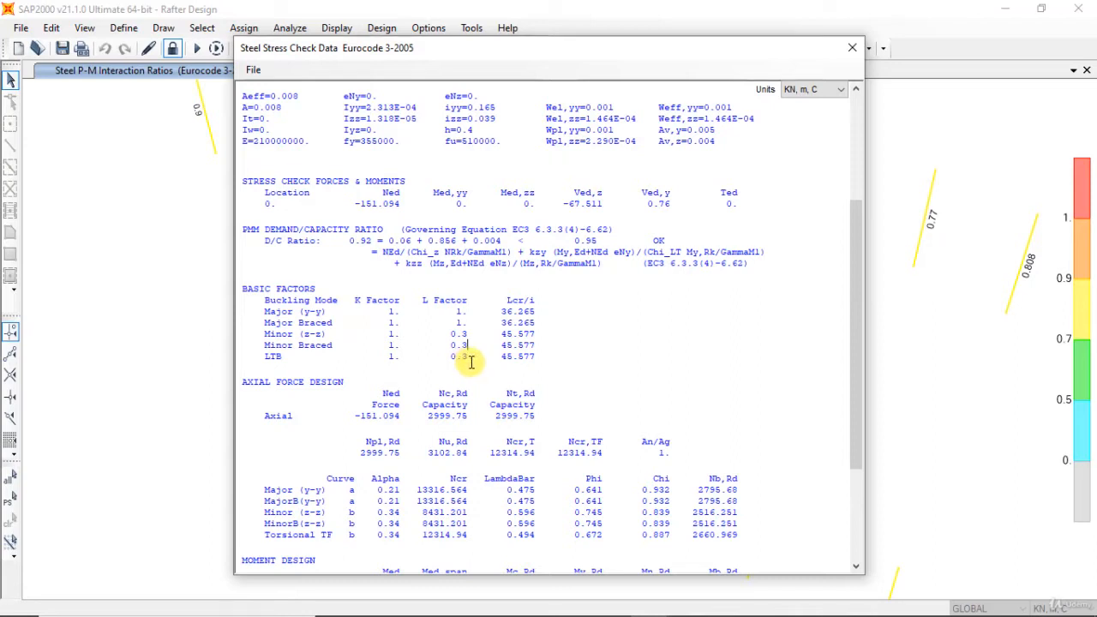
mouse_move(306, 362)
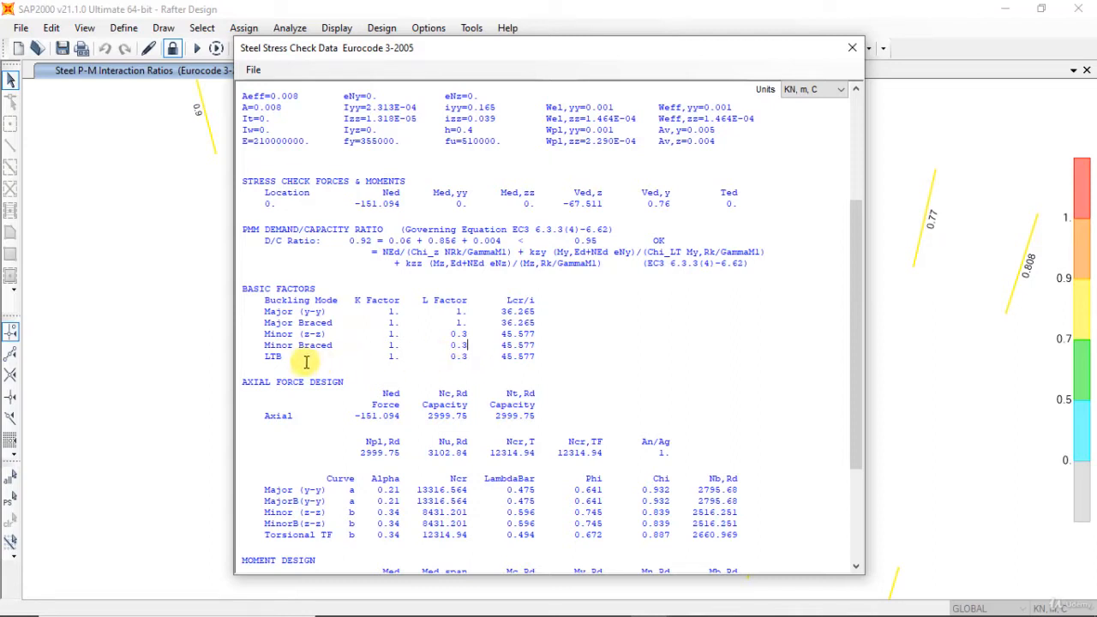
mouse_move(450, 357)
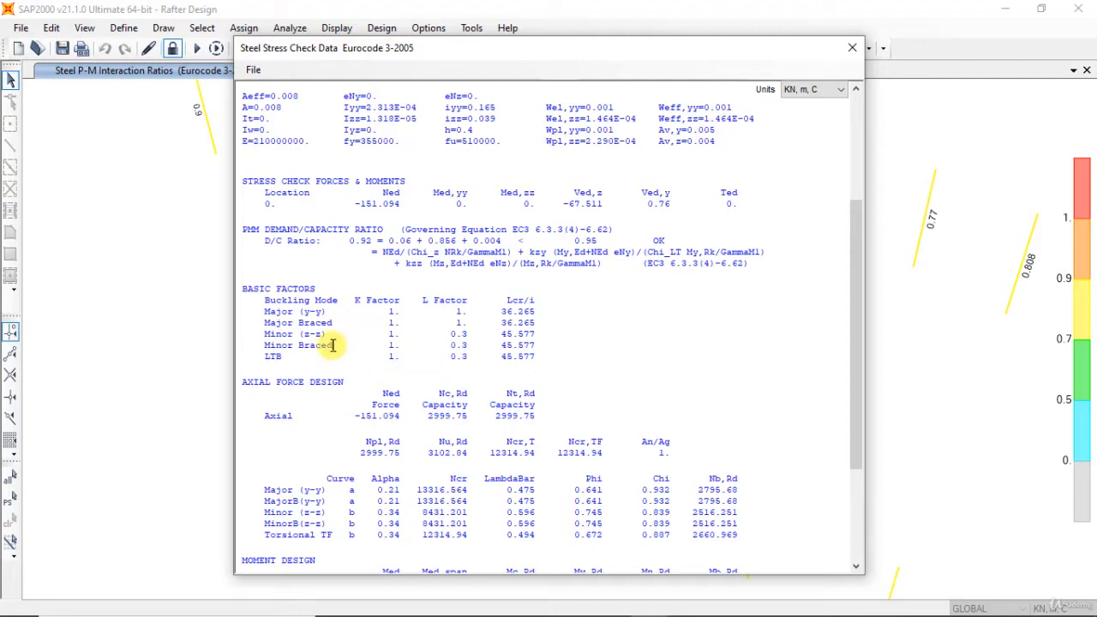
mouse_move(452, 347)
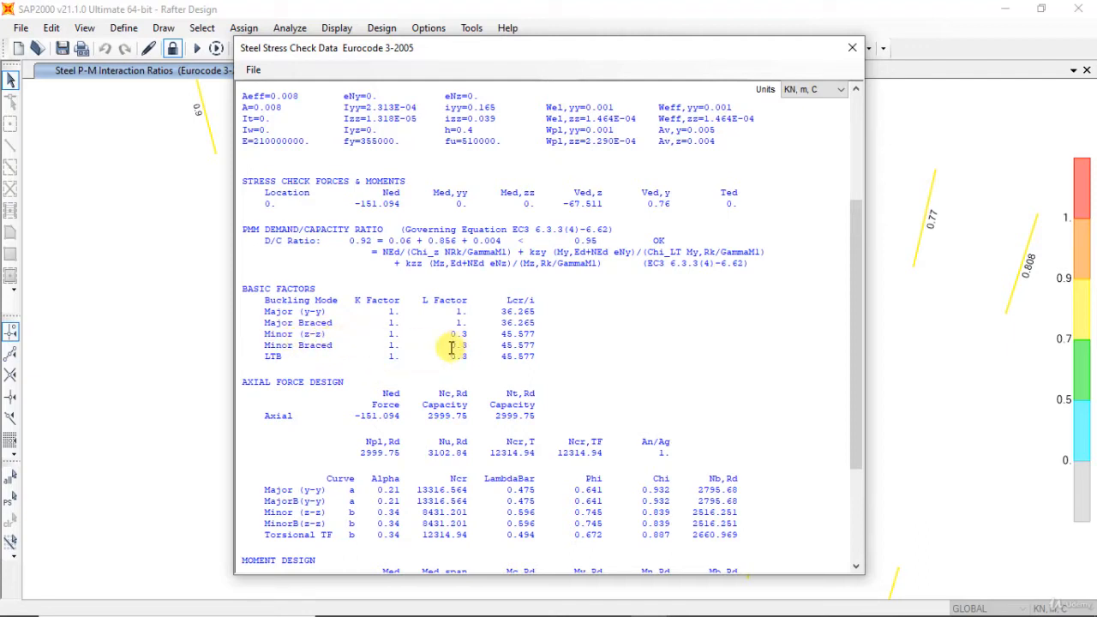
mouse_move(939, 90)
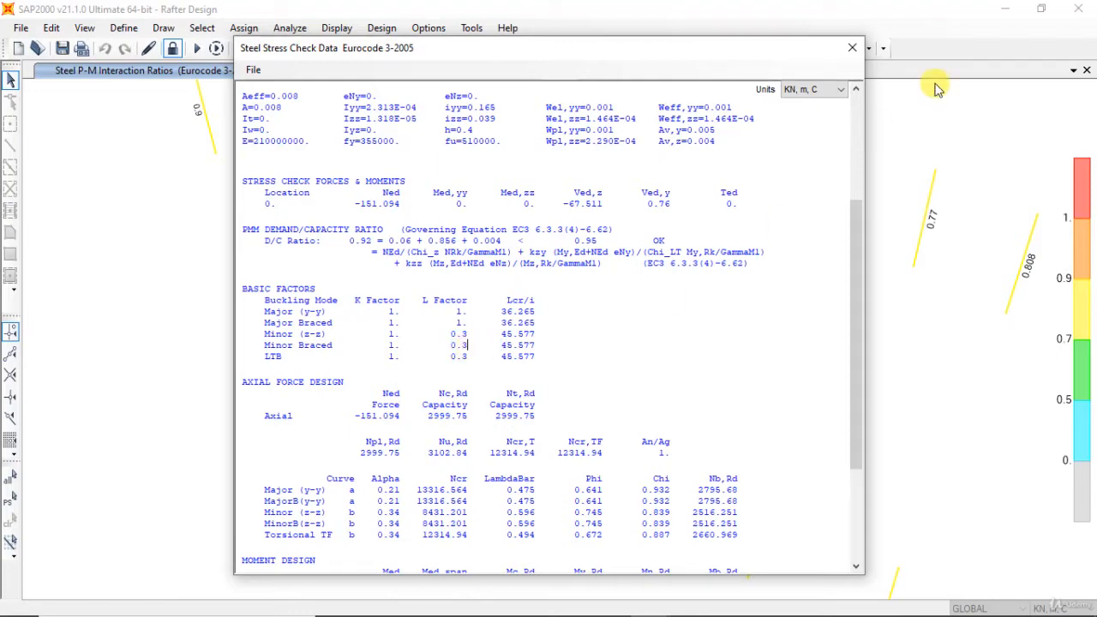
click(852, 47)
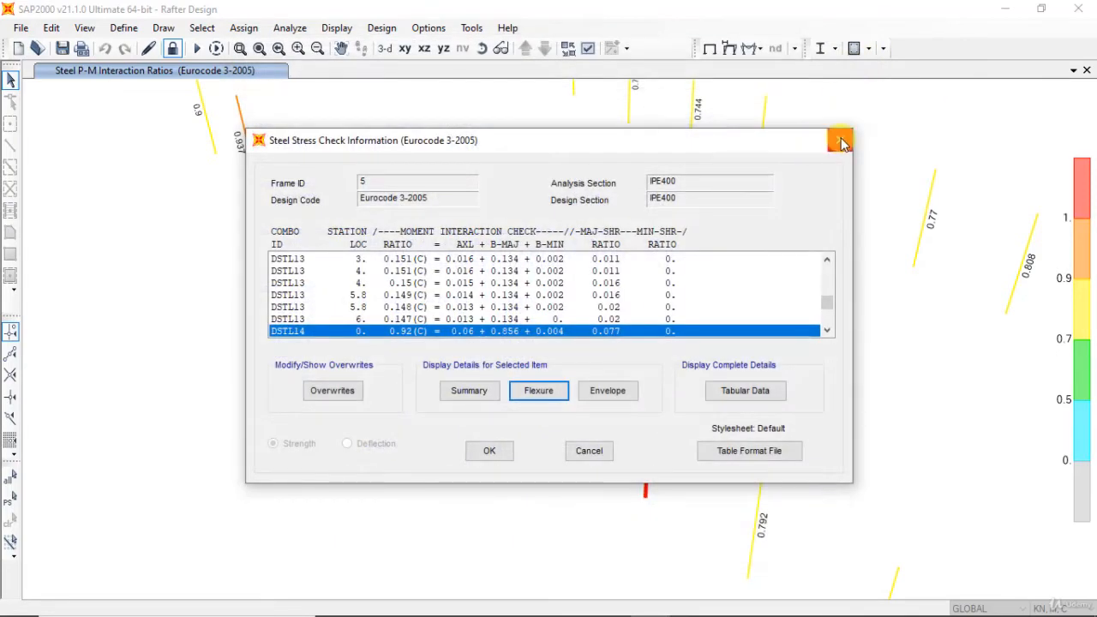
click(840, 140)
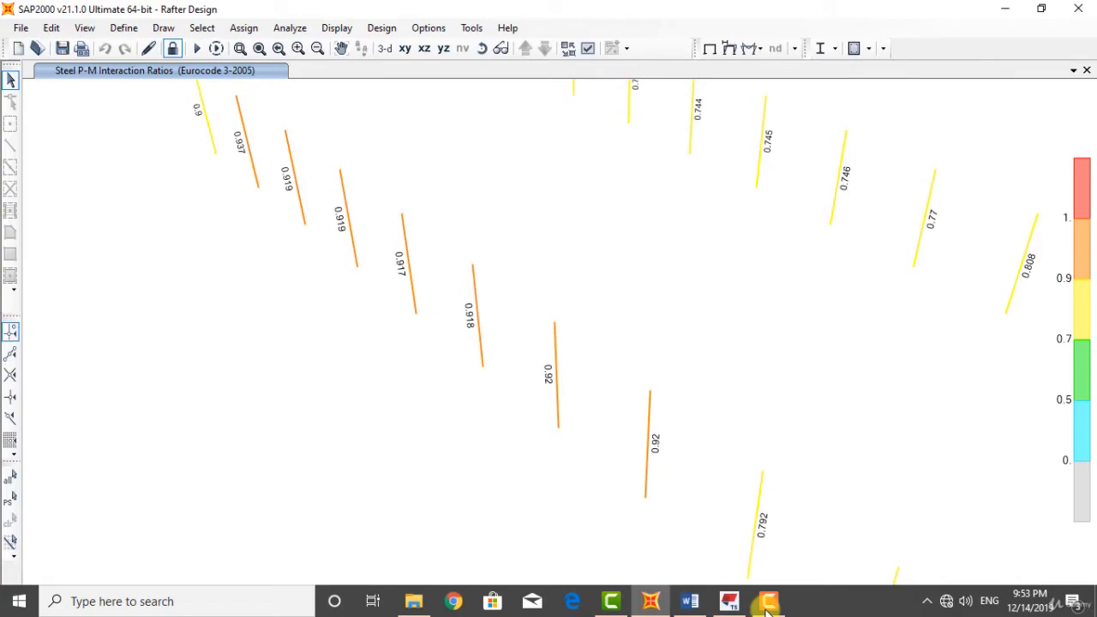
In Tekla's warehouse model, highlight a side rail and the X=0 column it braces
click(768, 601)
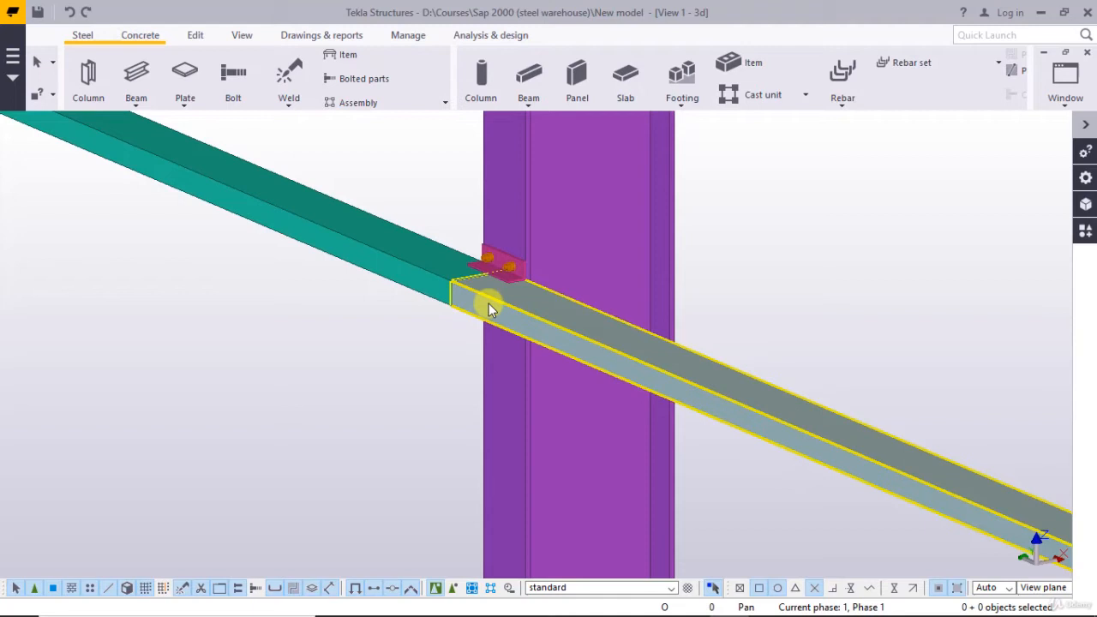
click(497, 291)
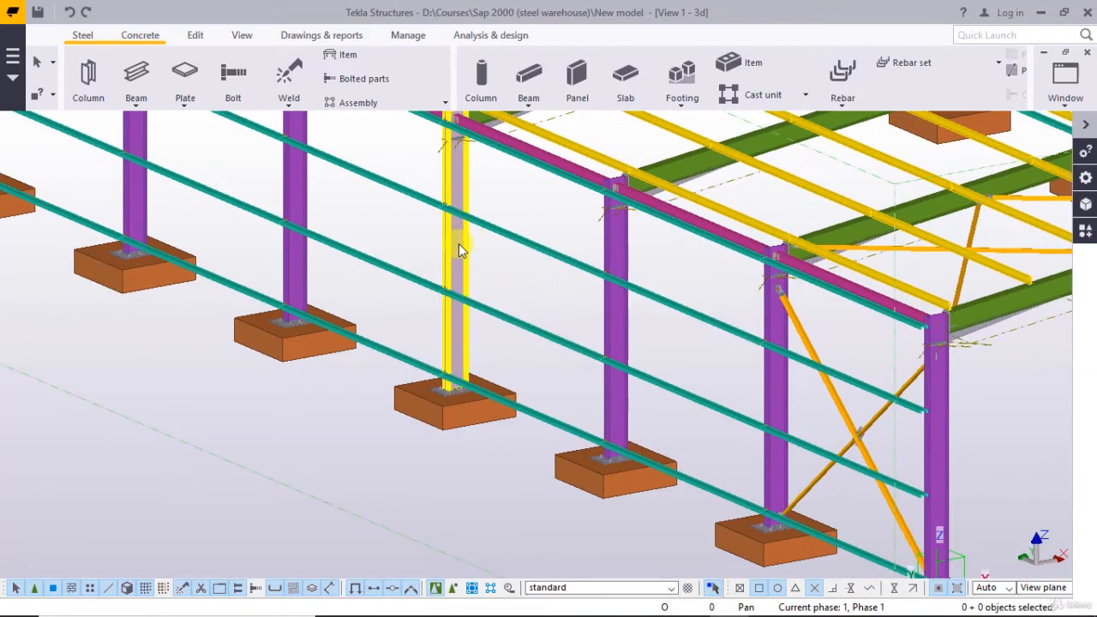
mouse_move(466, 256)
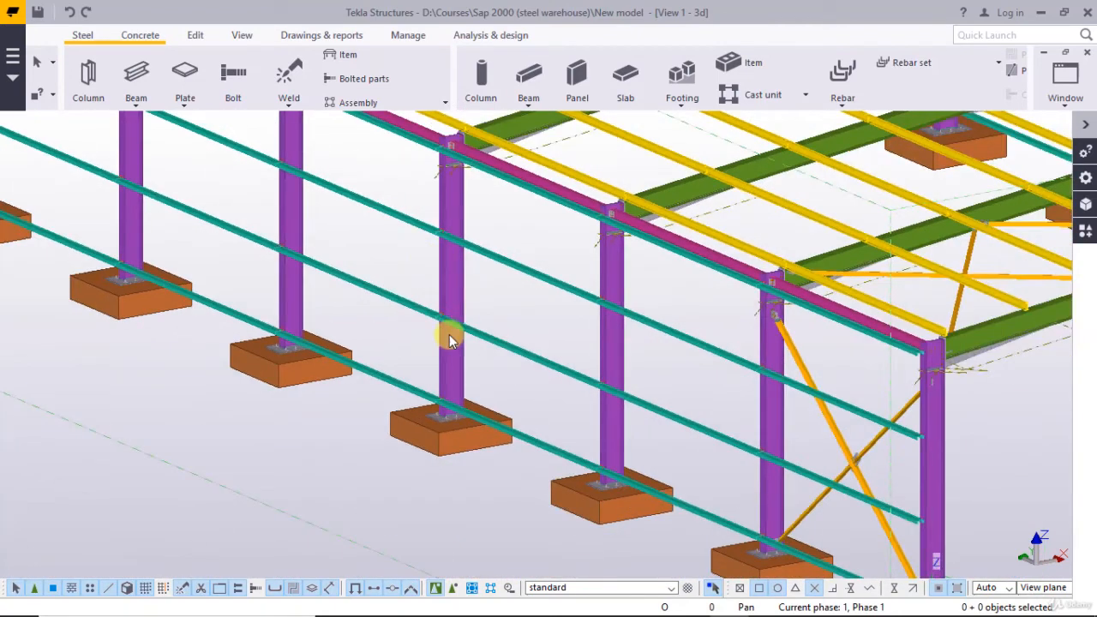
click(446, 330)
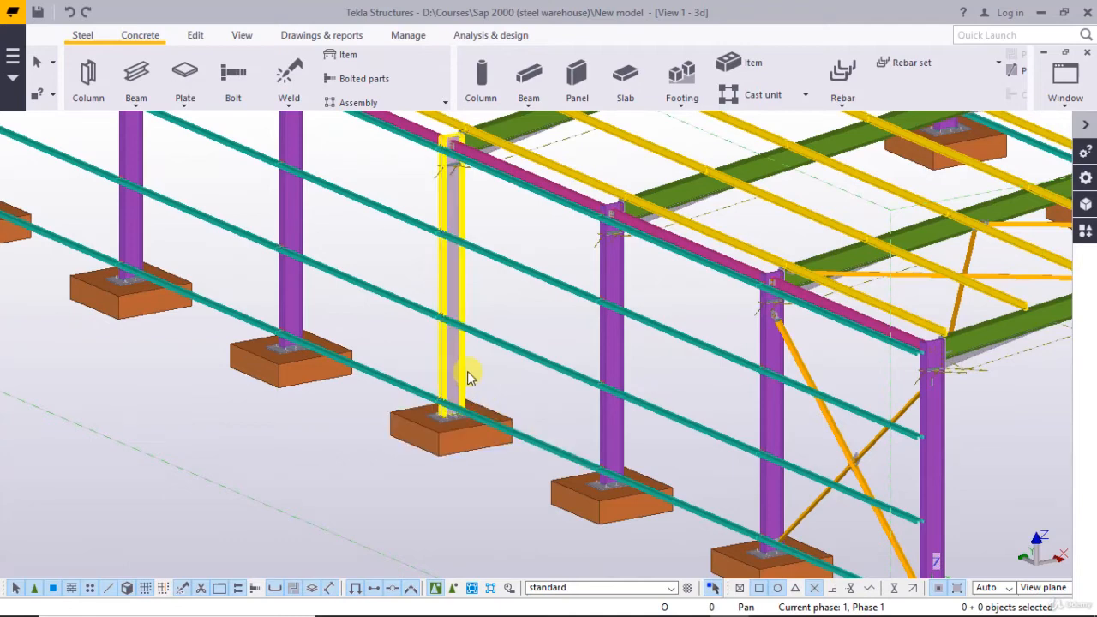
mouse_move(459, 231)
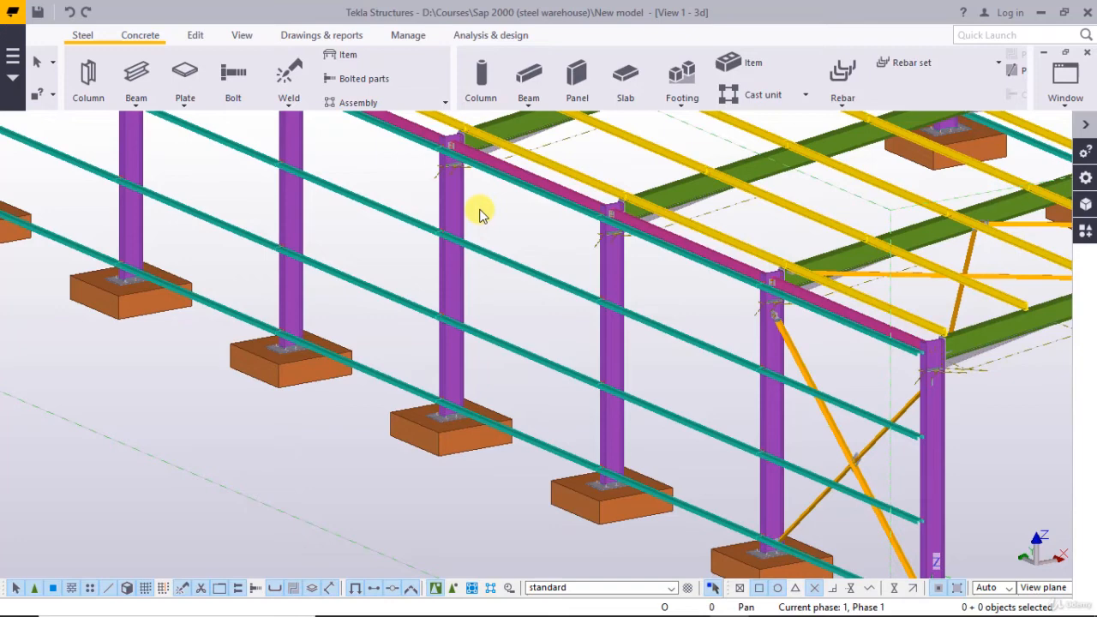
mouse_move(472, 213)
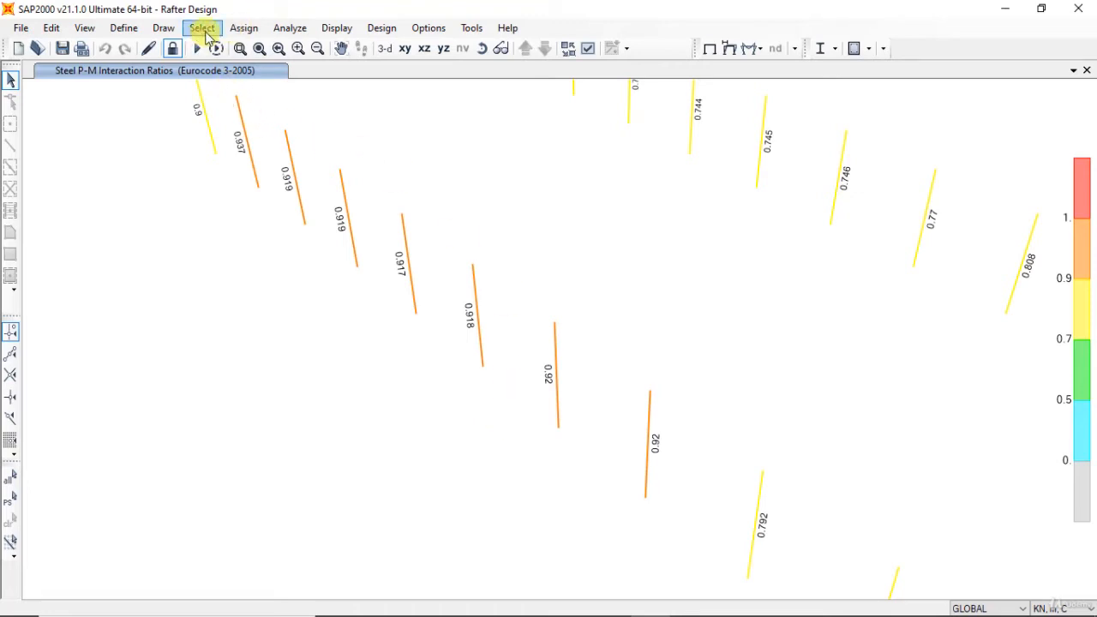
Select the 20 frames of the Columns group via group selection
click(202, 27)
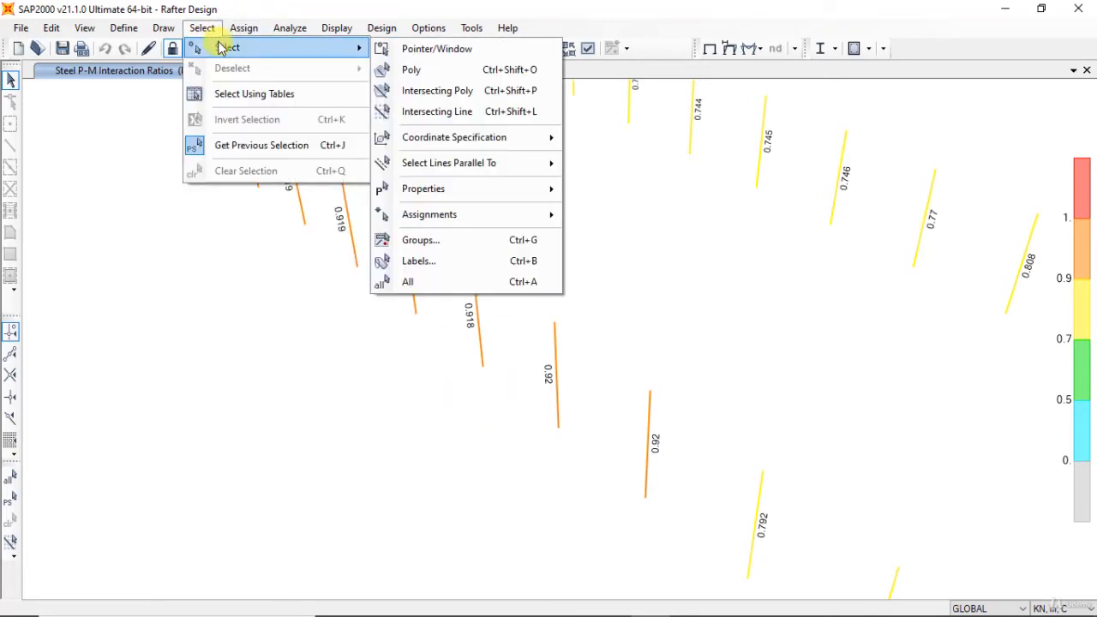
click(421, 239)
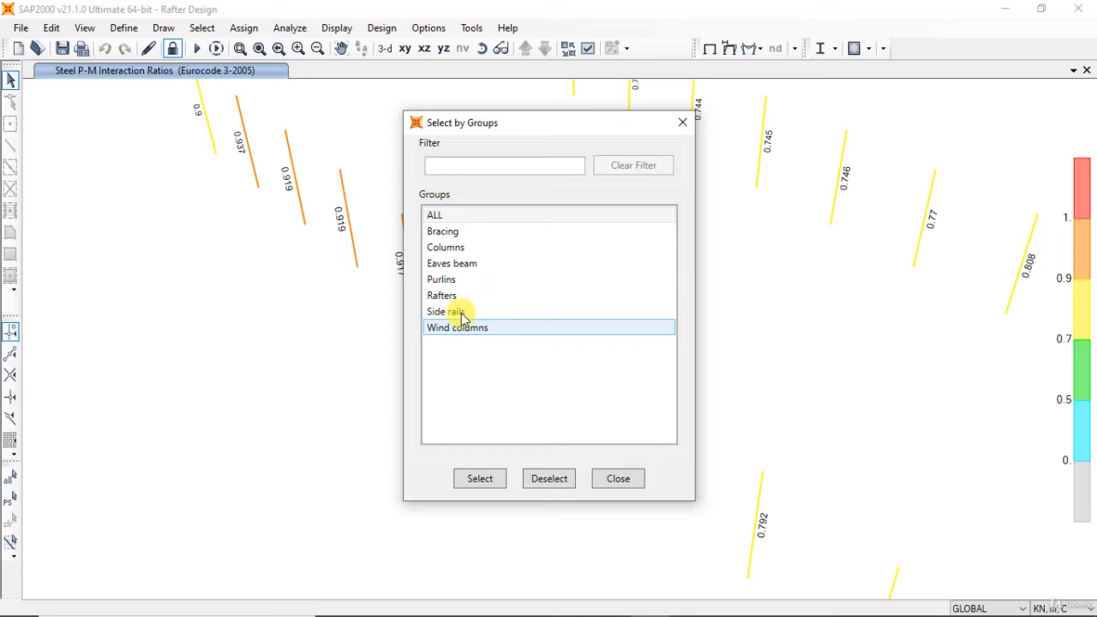
click(479, 478)
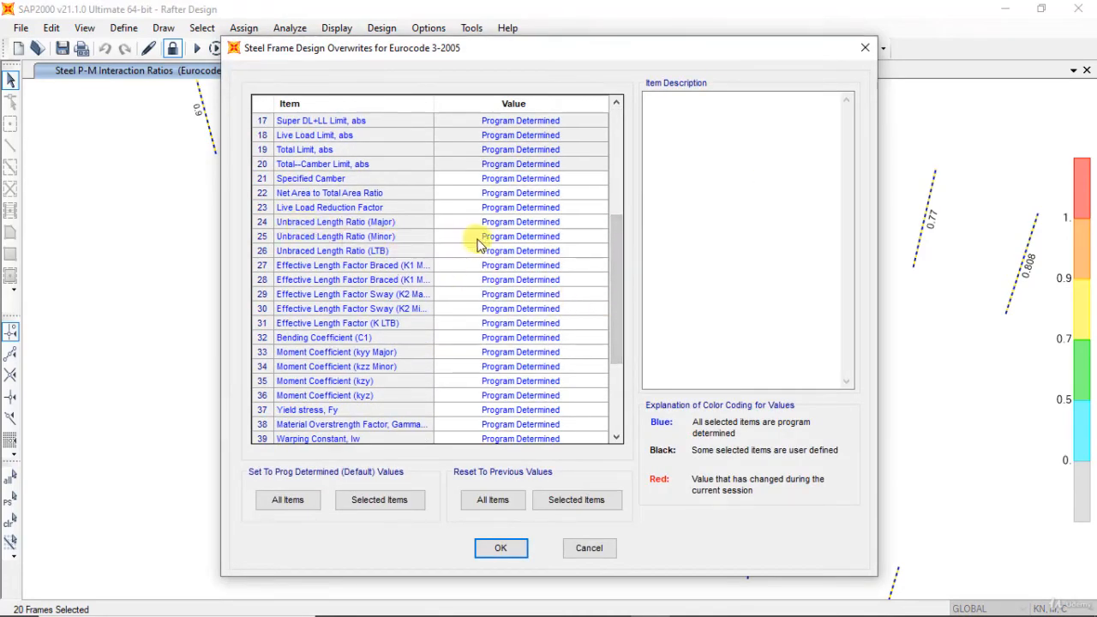
Edit the Unbraced Length Ratio overwrite for the selected columns
click(521, 236)
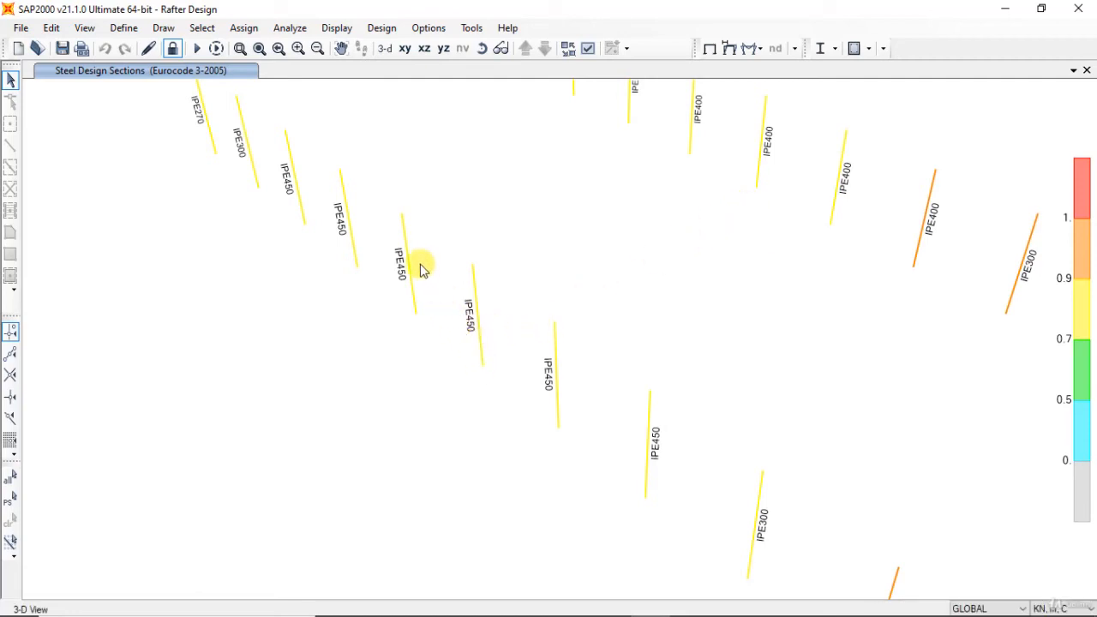
click(477, 319)
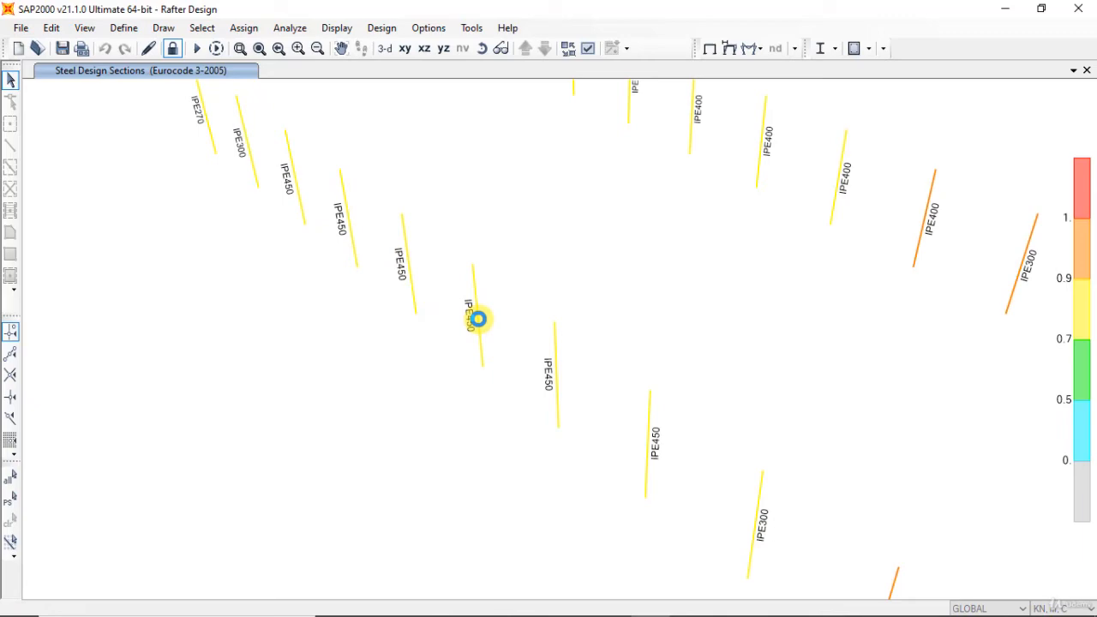
click(477, 319)
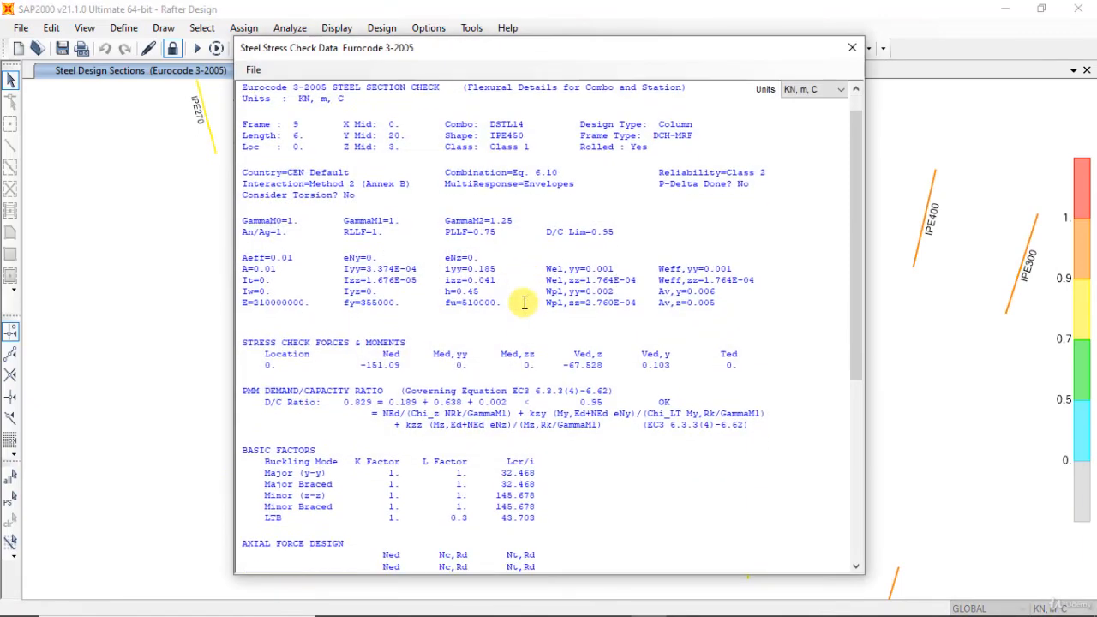
scroll(down, 3)
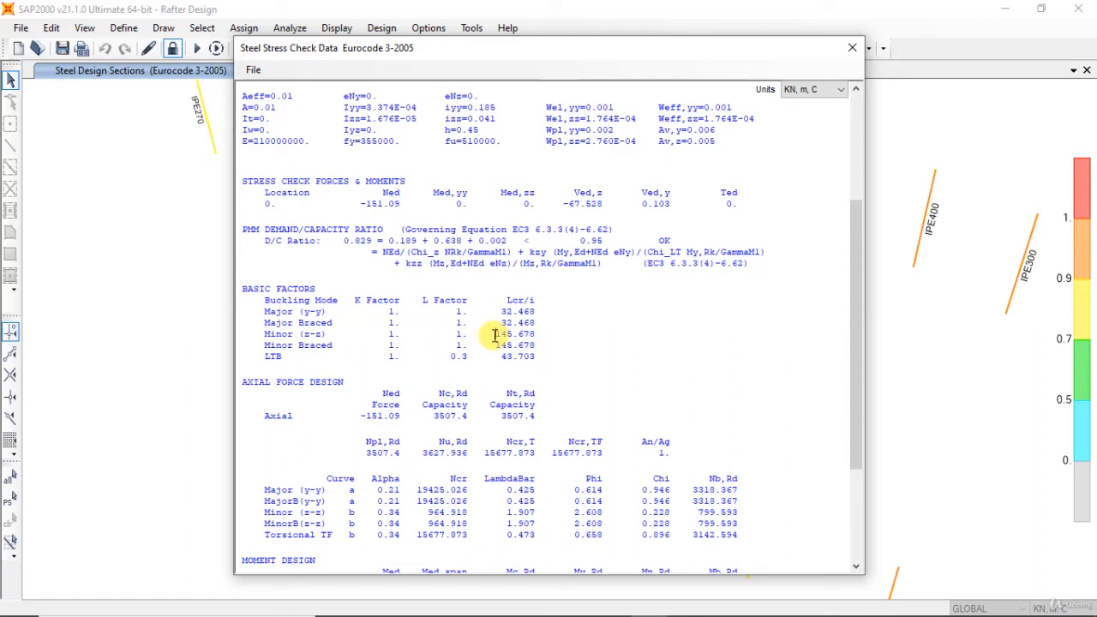
mouse_move(343, 334)
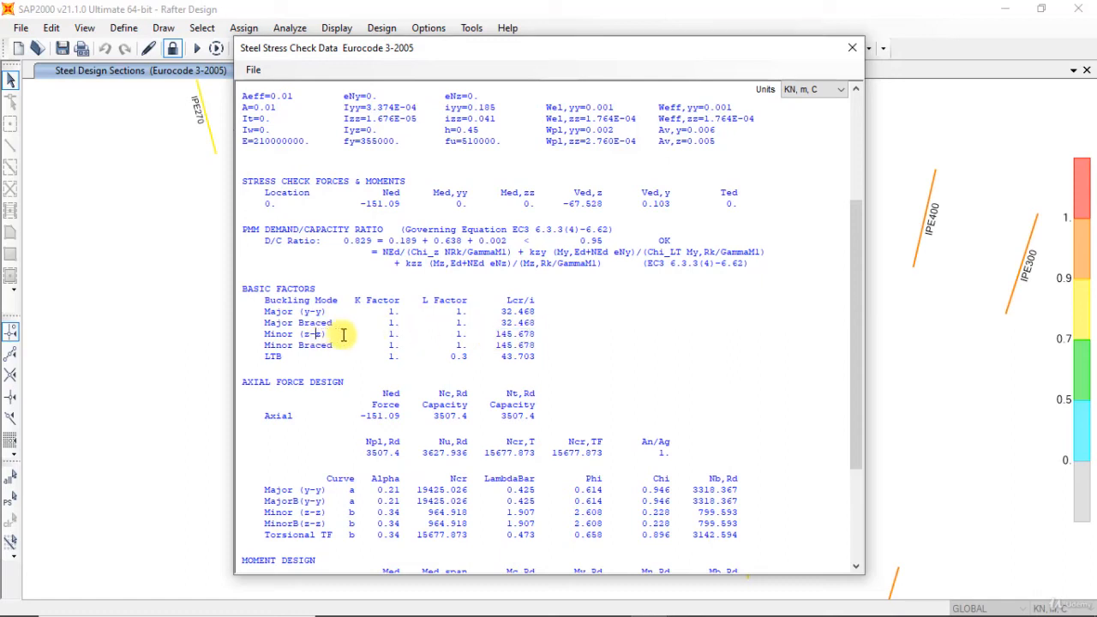
mouse_move(536, 328)
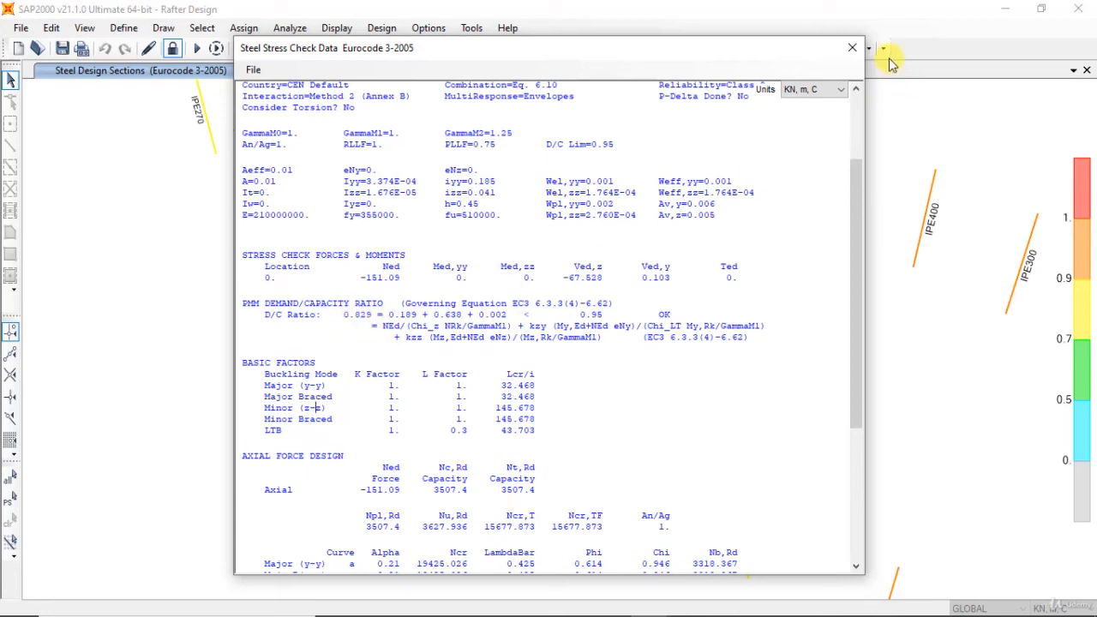
click(851, 48)
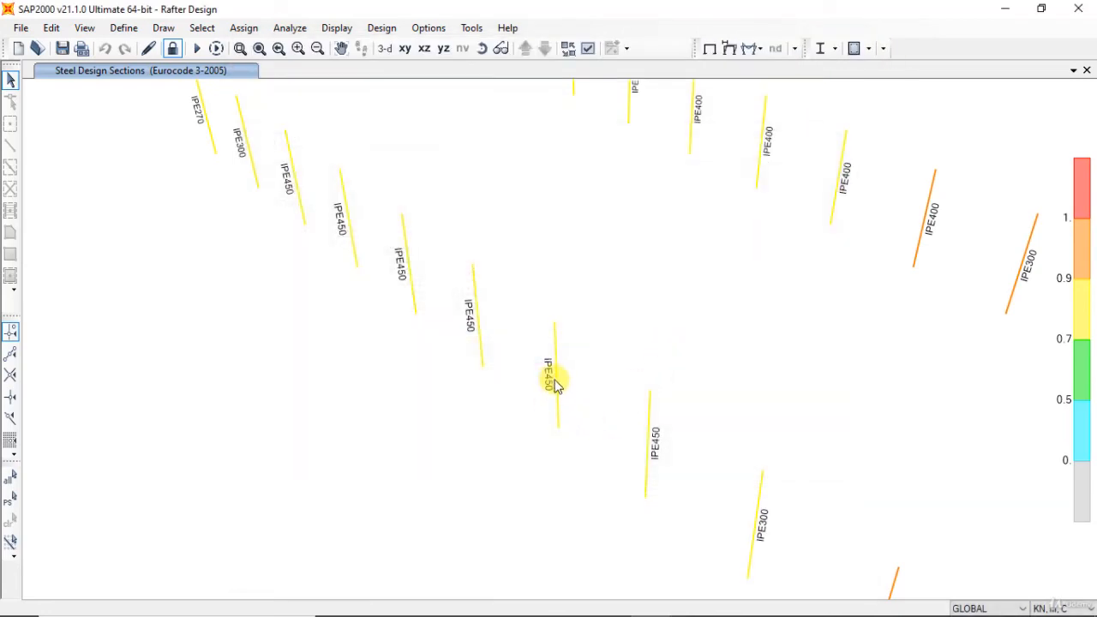
mouse_move(512, 393)
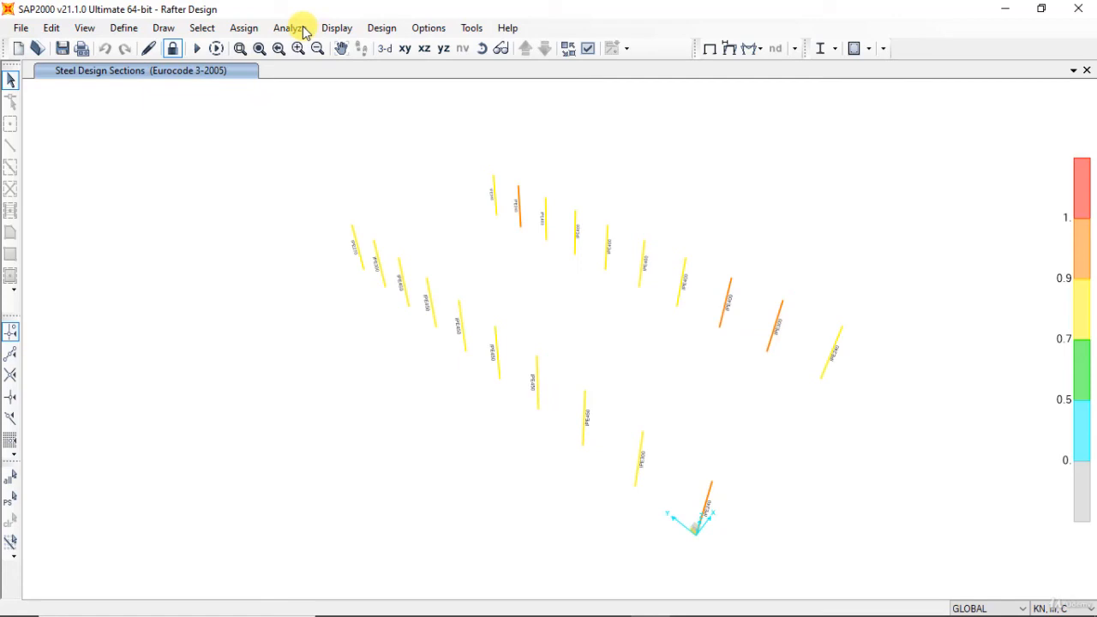
Select the 20 frames of the Columns group and set Columns as the steel design group
click(202, 27)
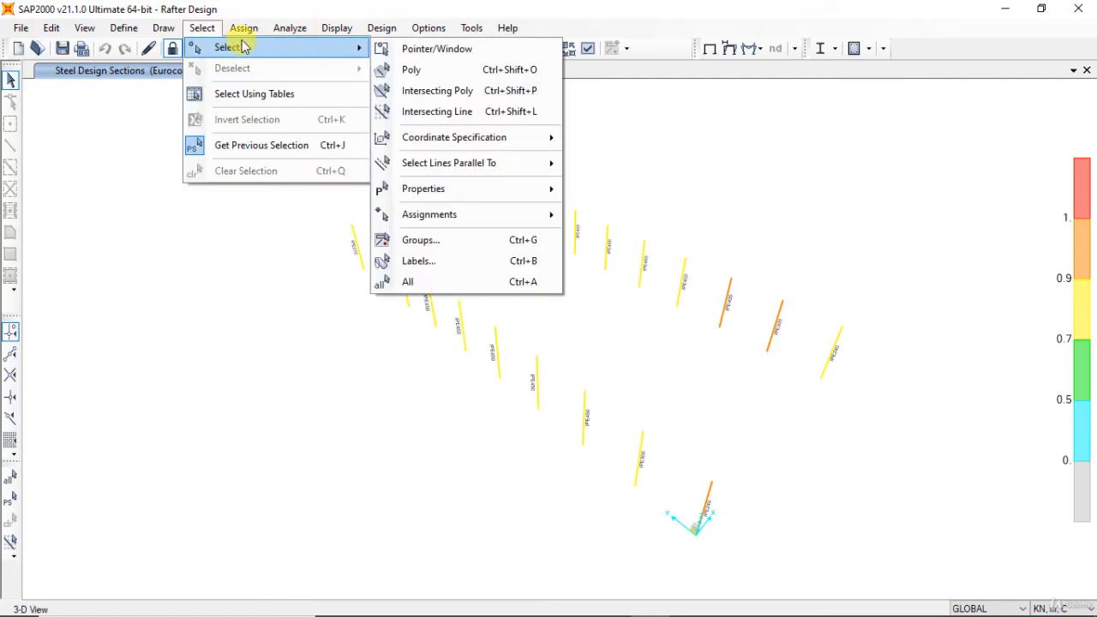
click(420, 240)
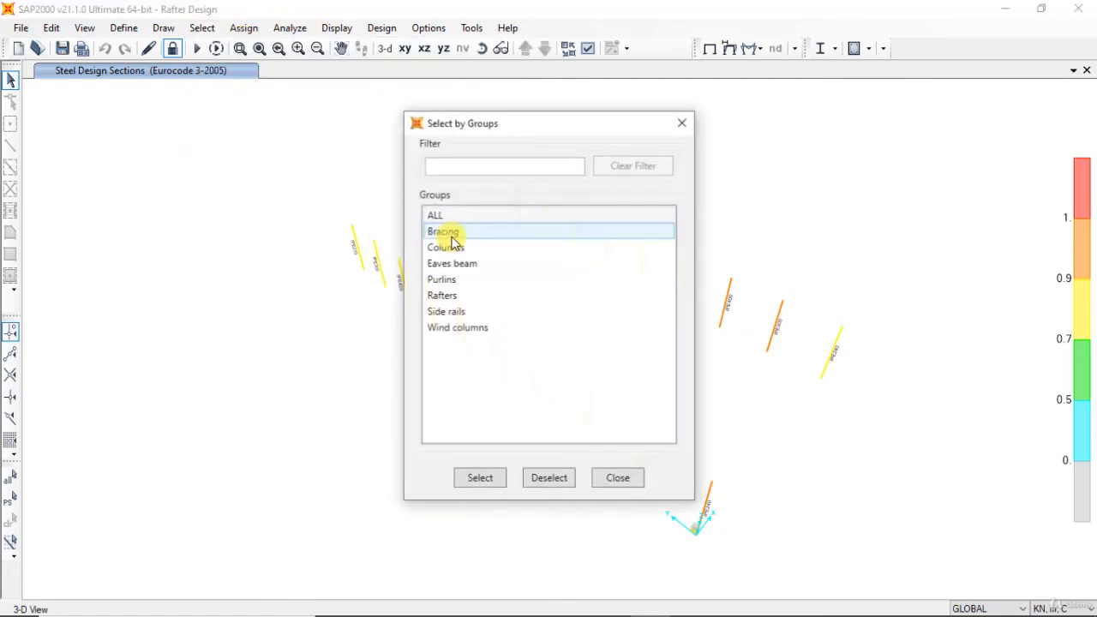
click(445, 247)
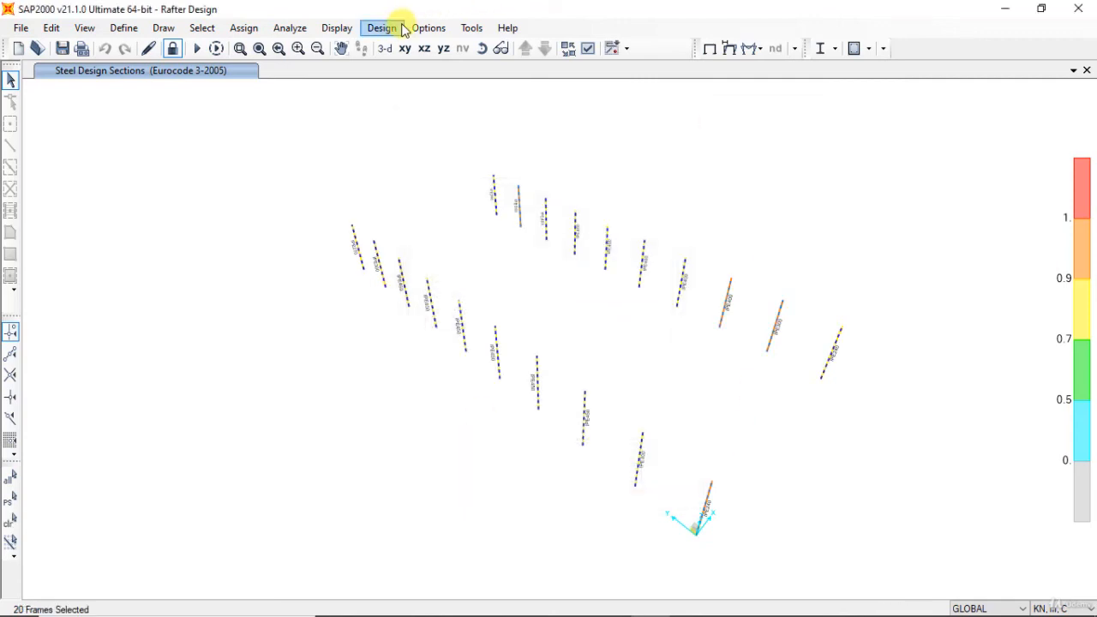
click(382, 28)
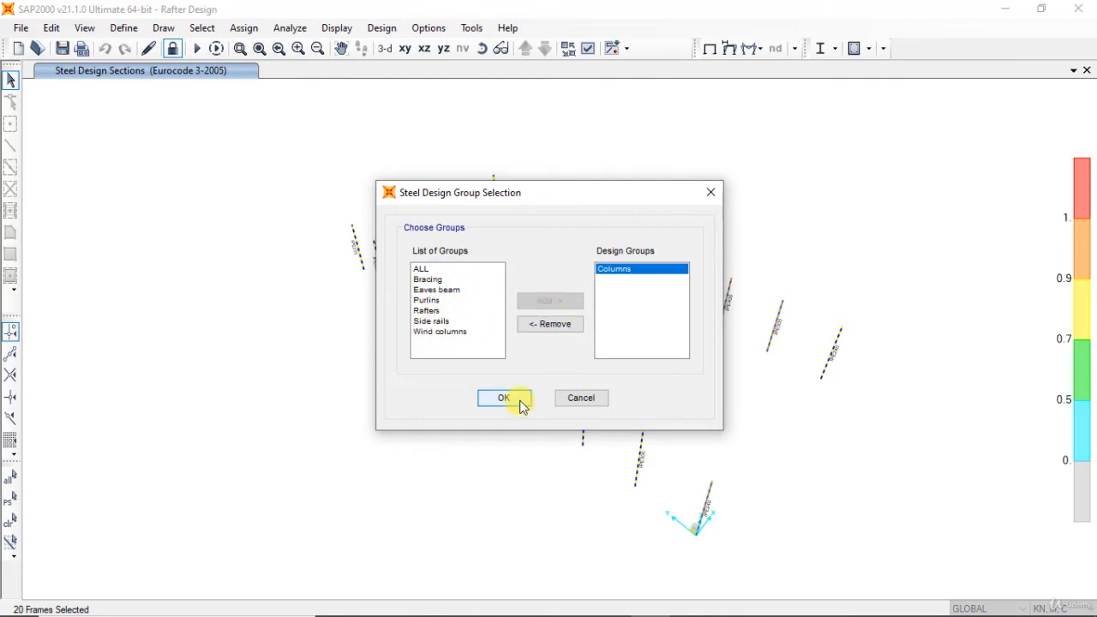
click(504, 398)
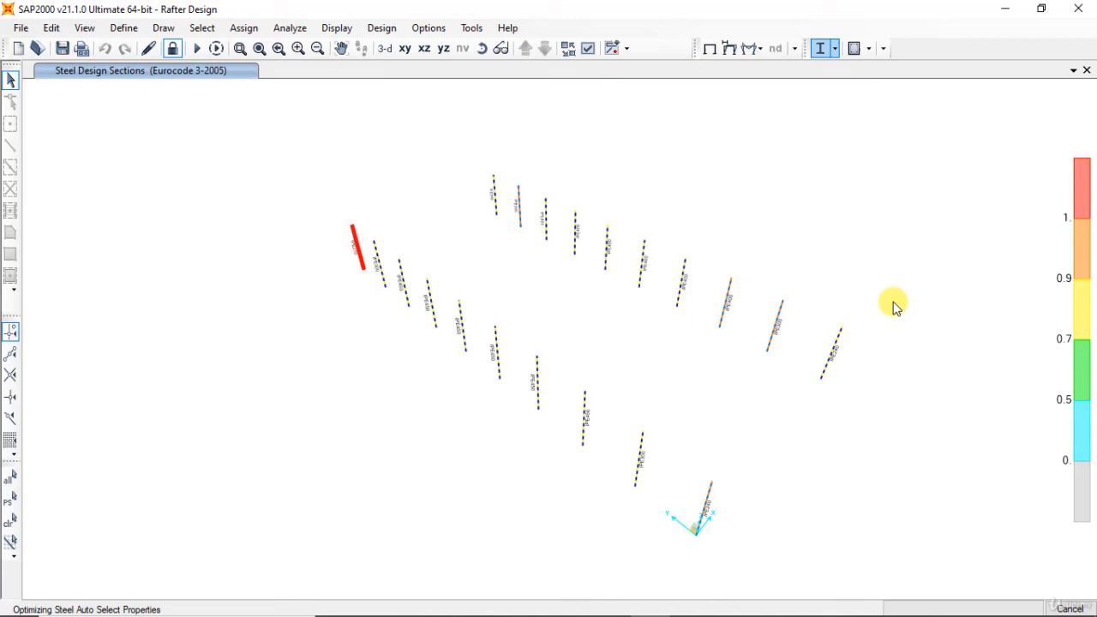